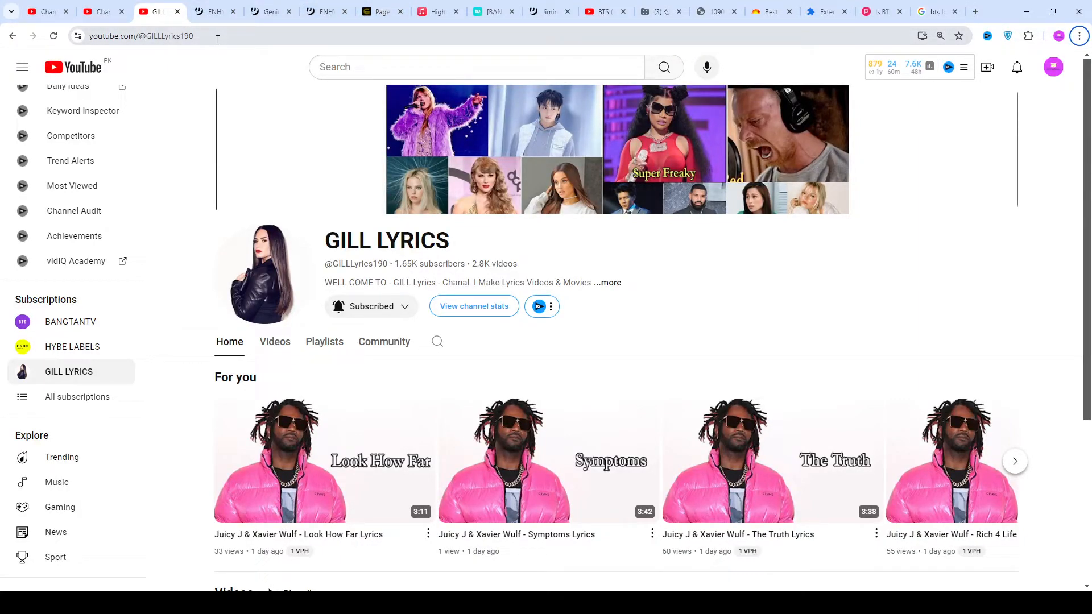
Switch to the ENHYPEN Moonstruck tab and read Verse 1, the Pre-Chorus and first Chorus
click(212, 11)
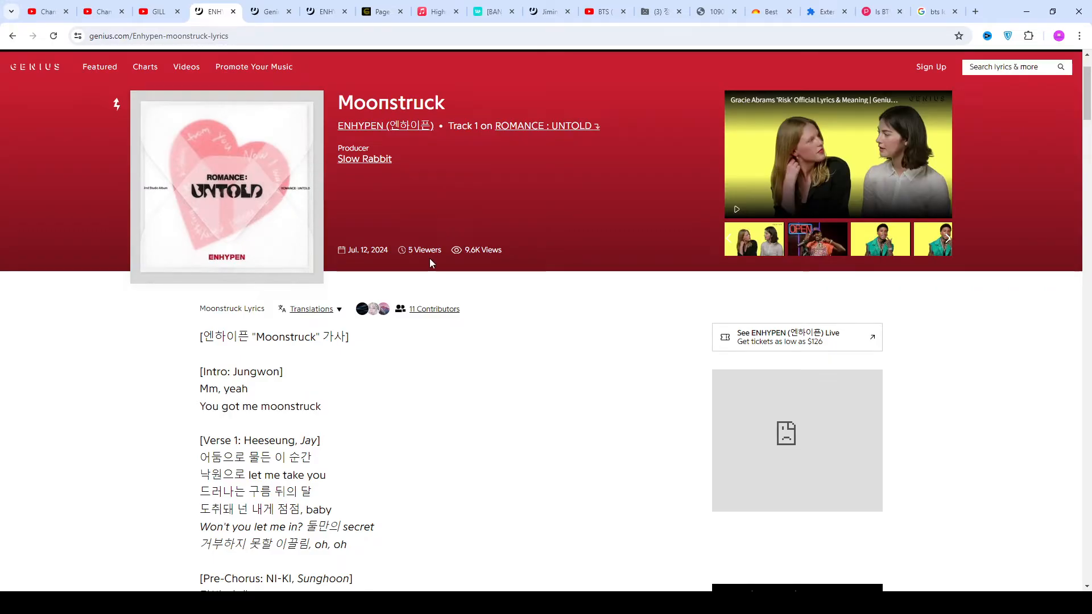
scroll(down, 3)
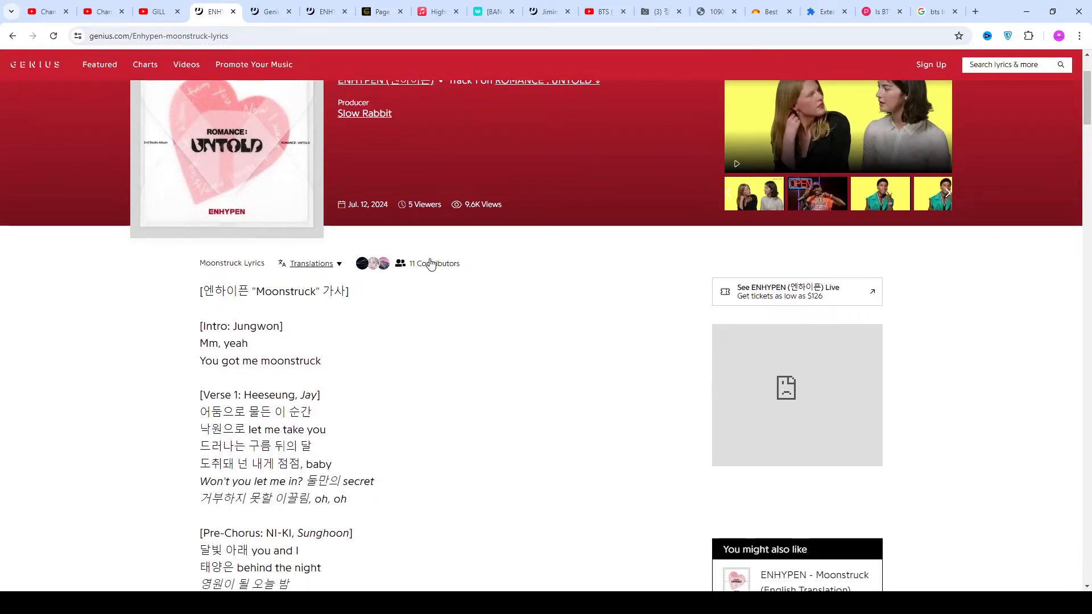
scroll(down, 3)
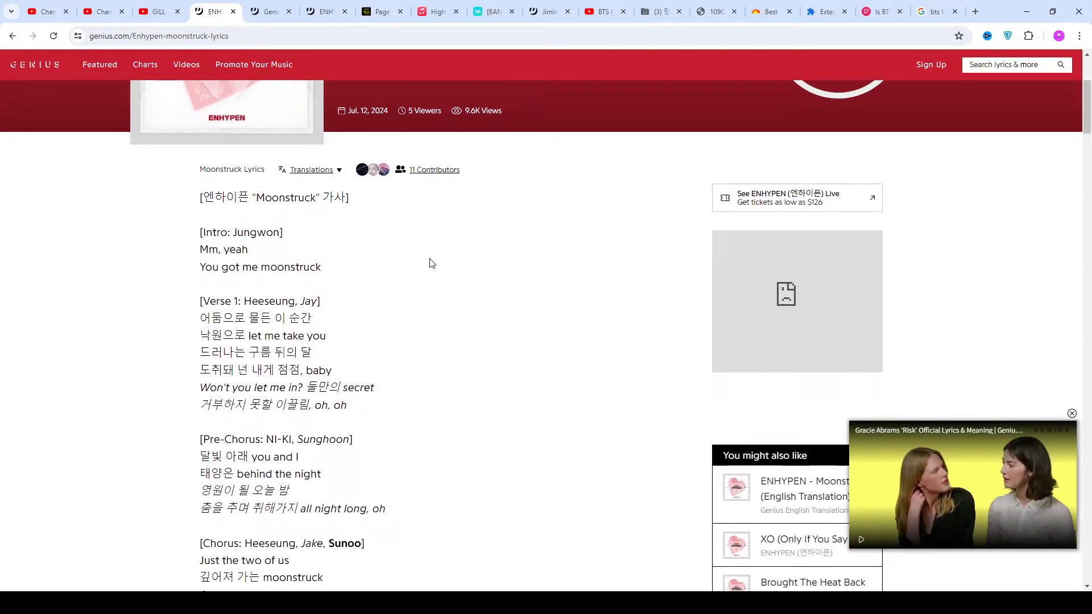
scroll(down, 3)
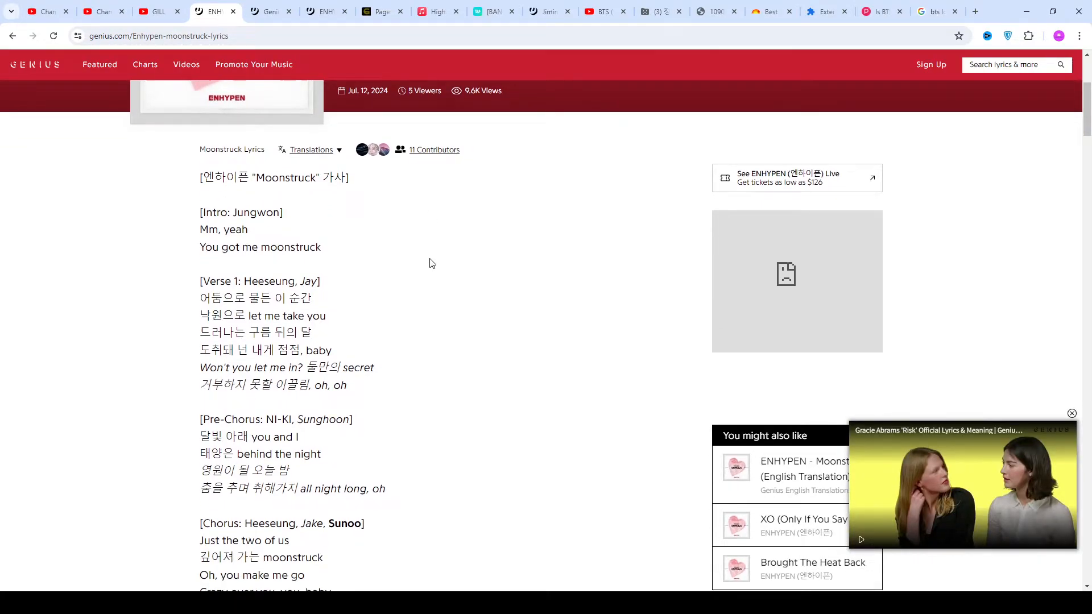
scroll(down, 3)
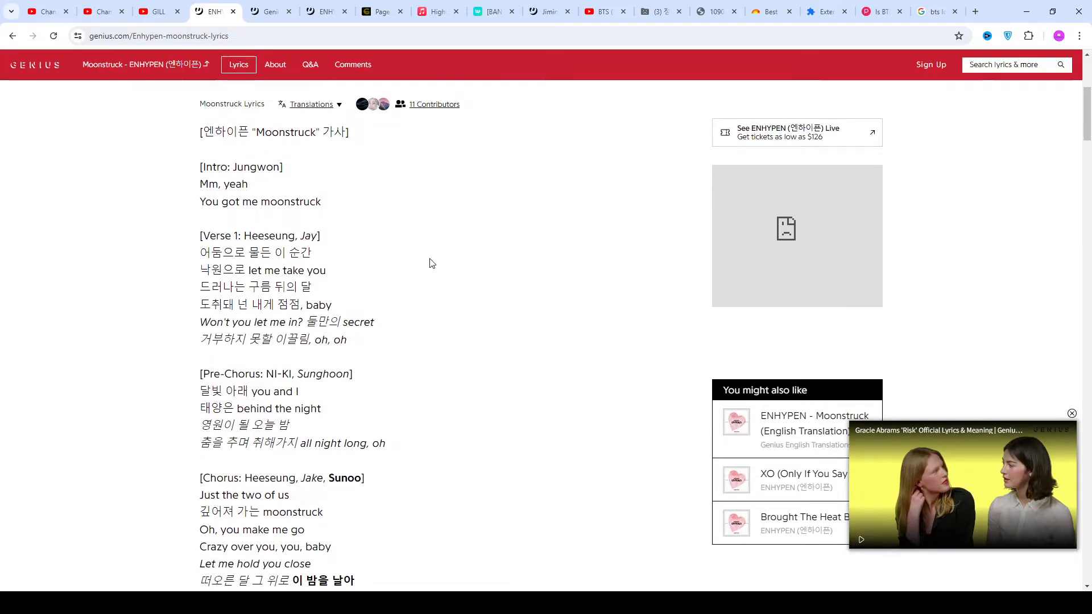
scroll(down, 3)
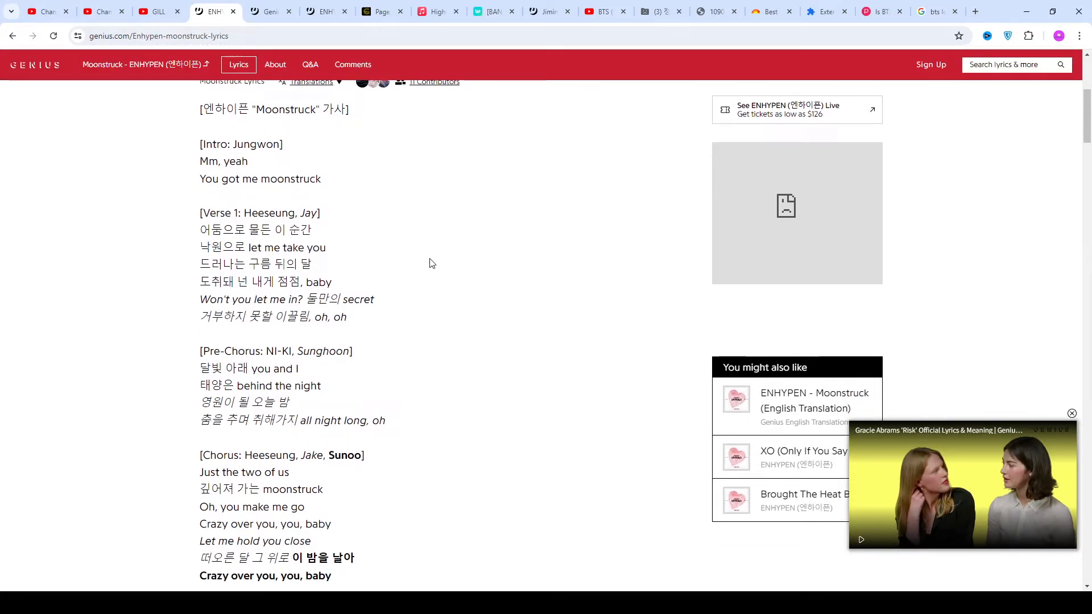
scroll(down, 3)
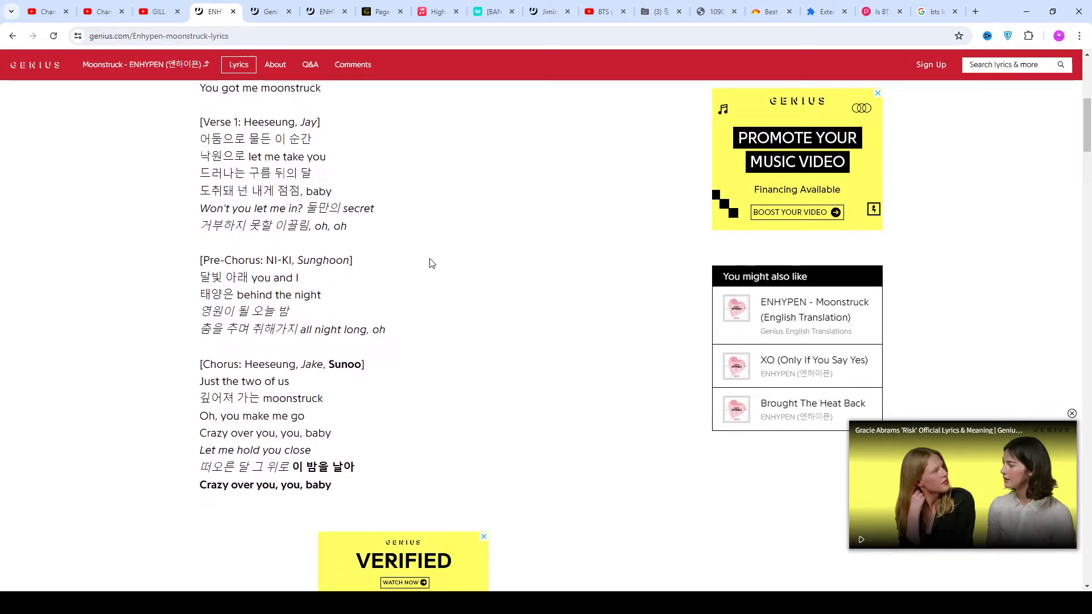
scroll(down, 3)
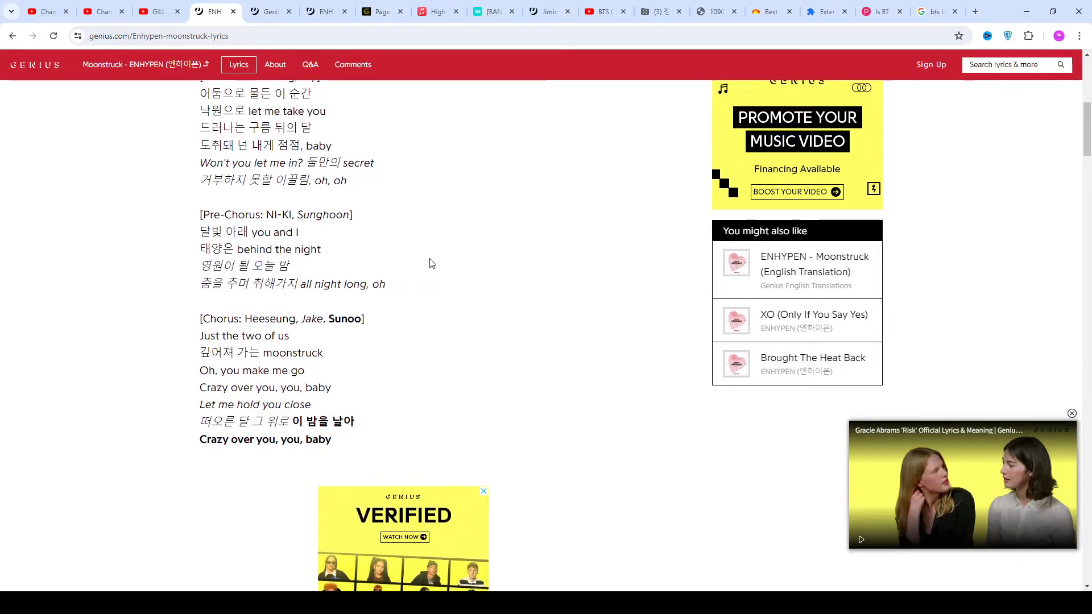
scroll(down, 3)
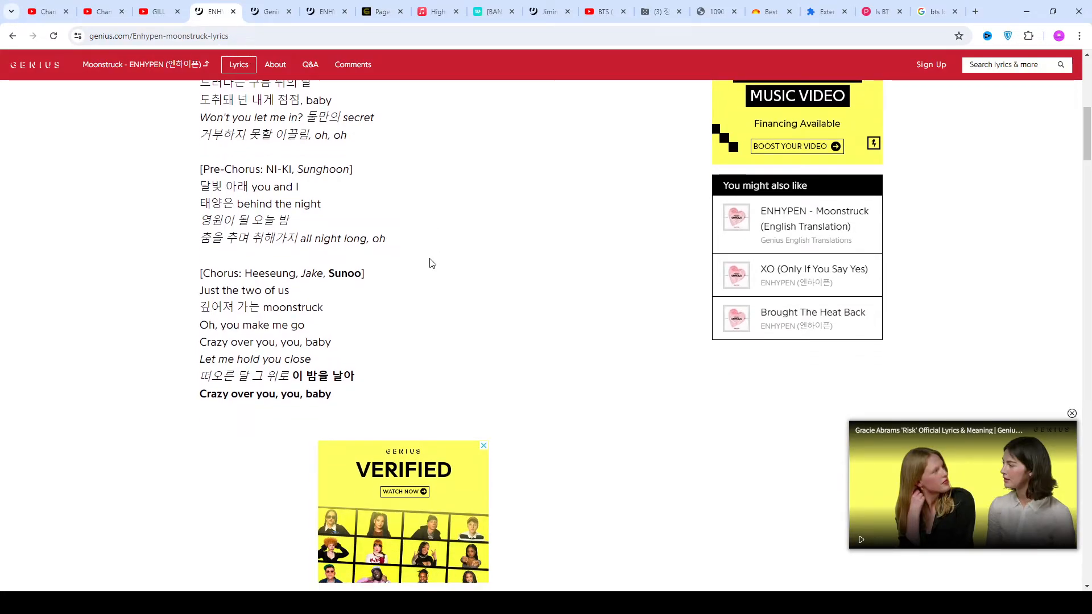
scroll(down, 3)
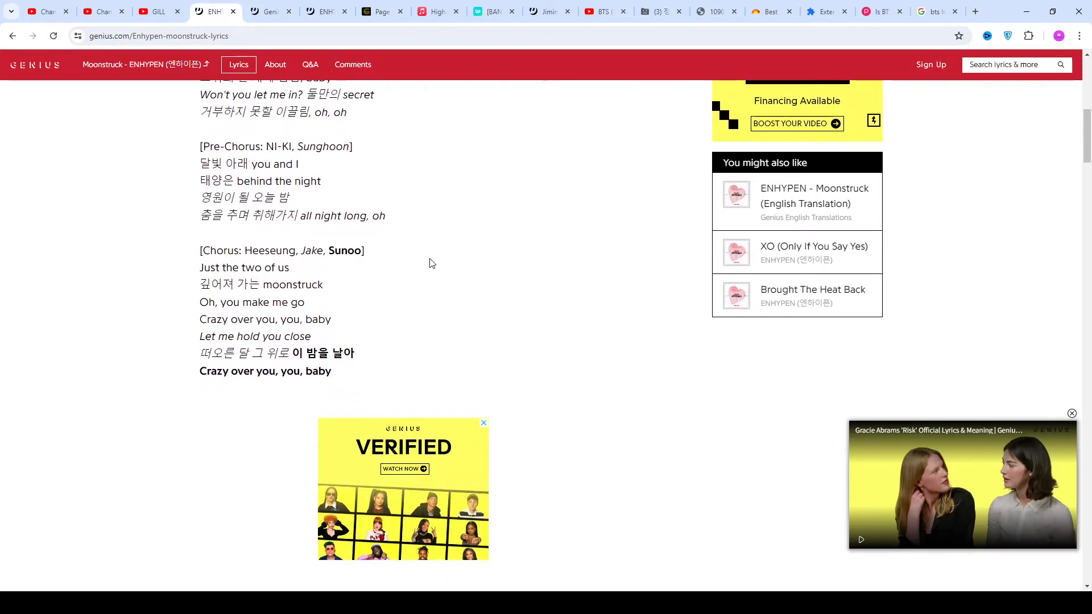
scroll(down, 3)
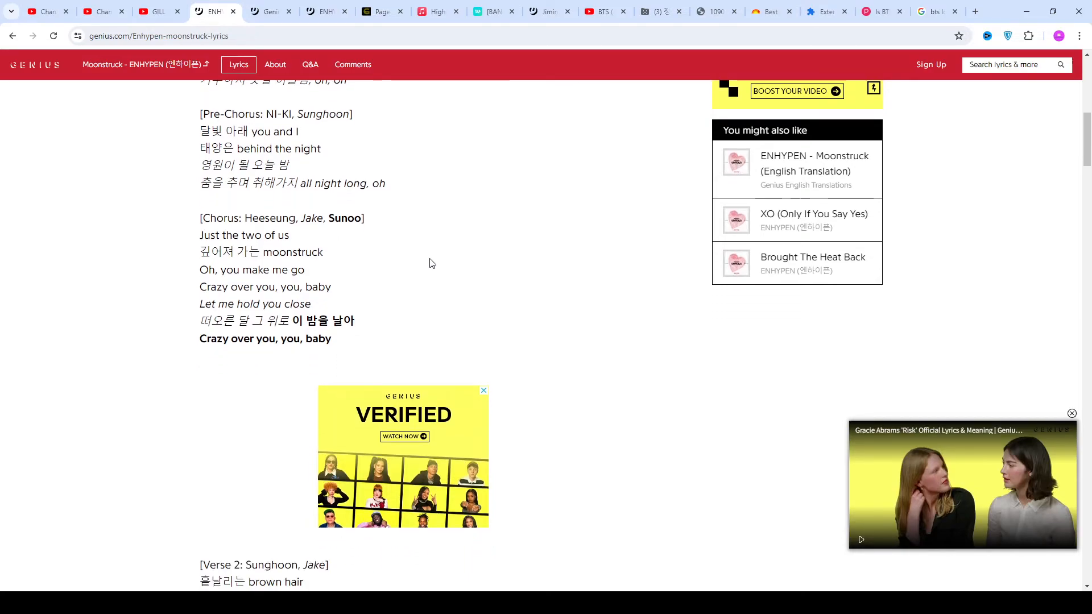
scroll(down, 3)
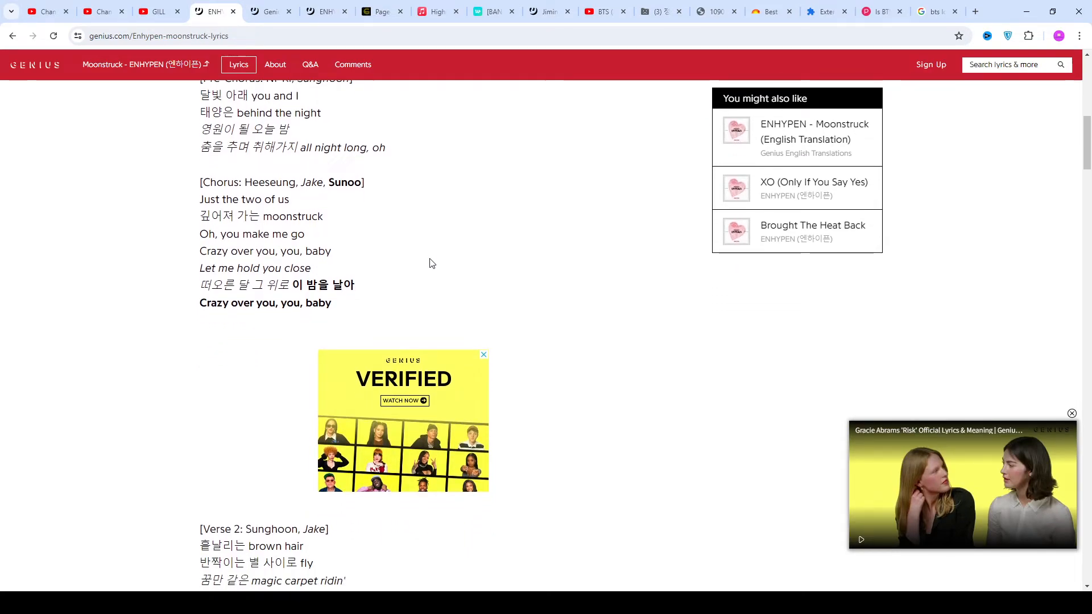
scroll(down, 3)
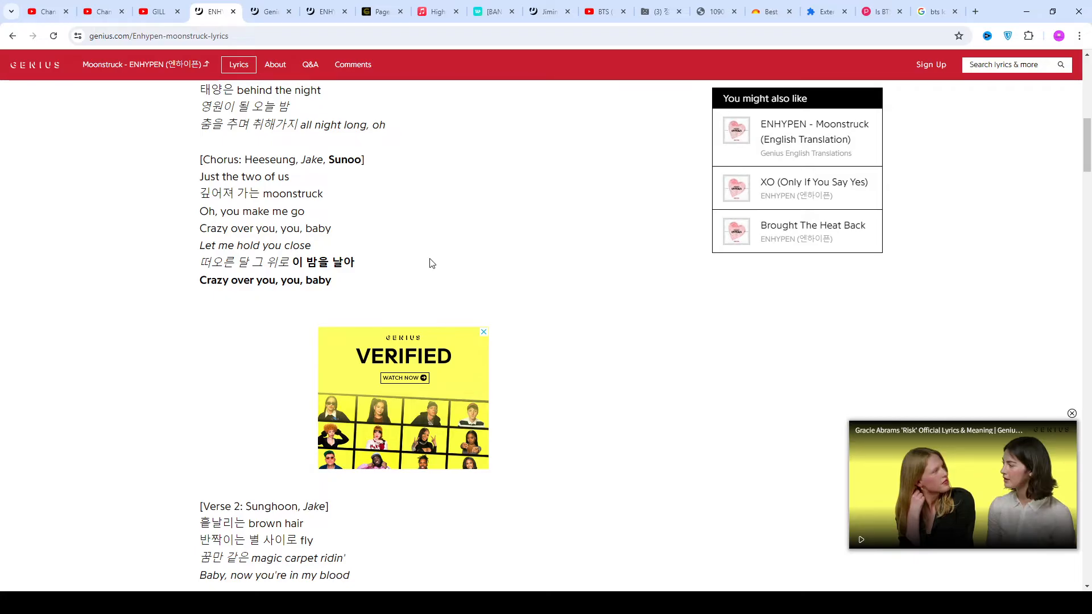
scroll(down, 3)
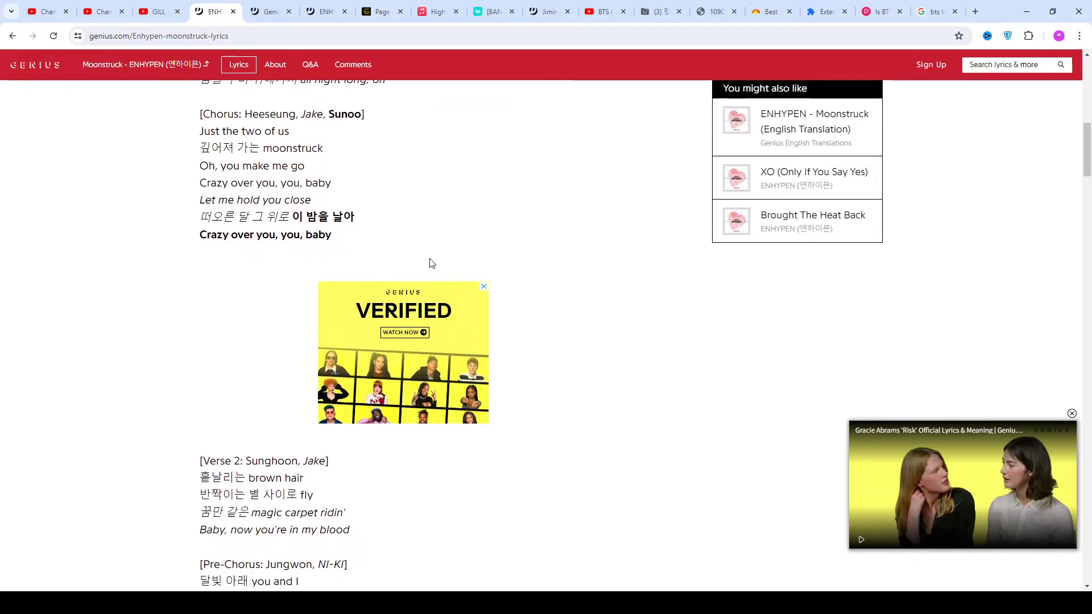
Read the remaining lyrics through the final Chorus to Heeseung's Outro and share buttons
click(484, 286)
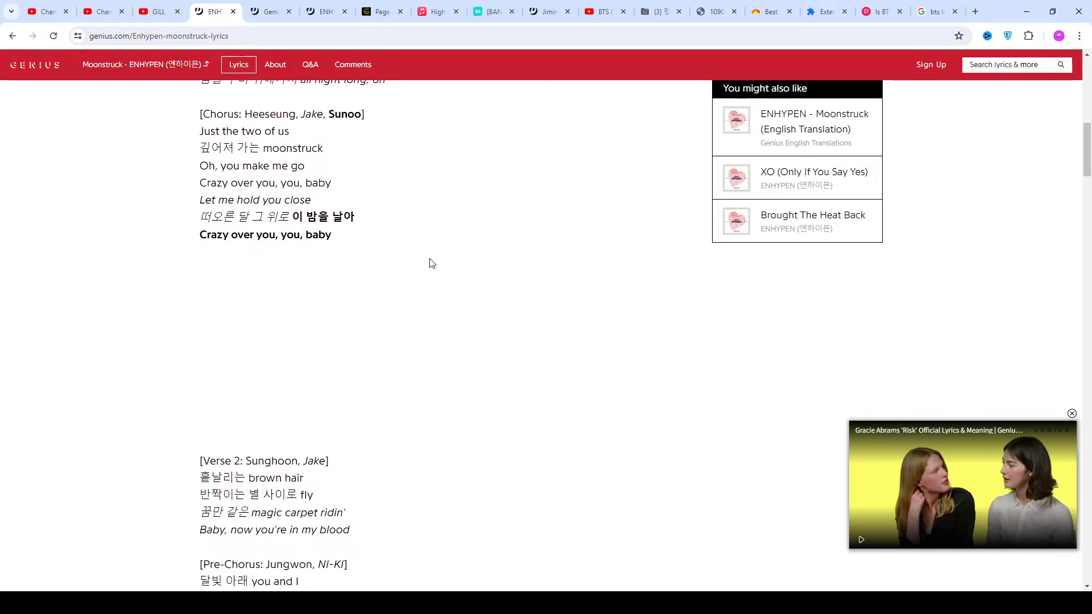
scroll(down, 3)
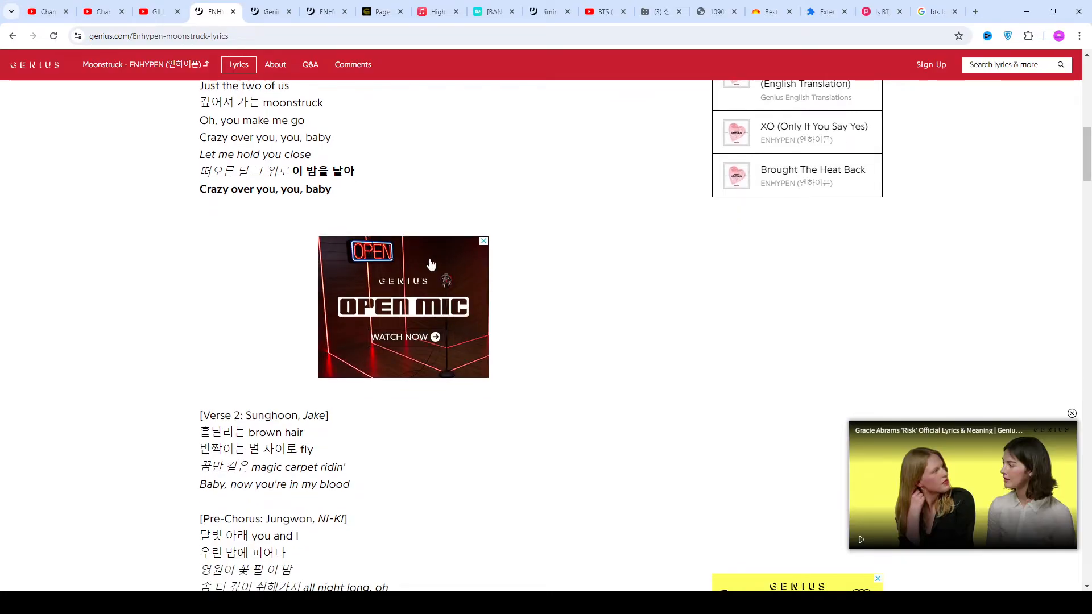
scroll(down, 3)
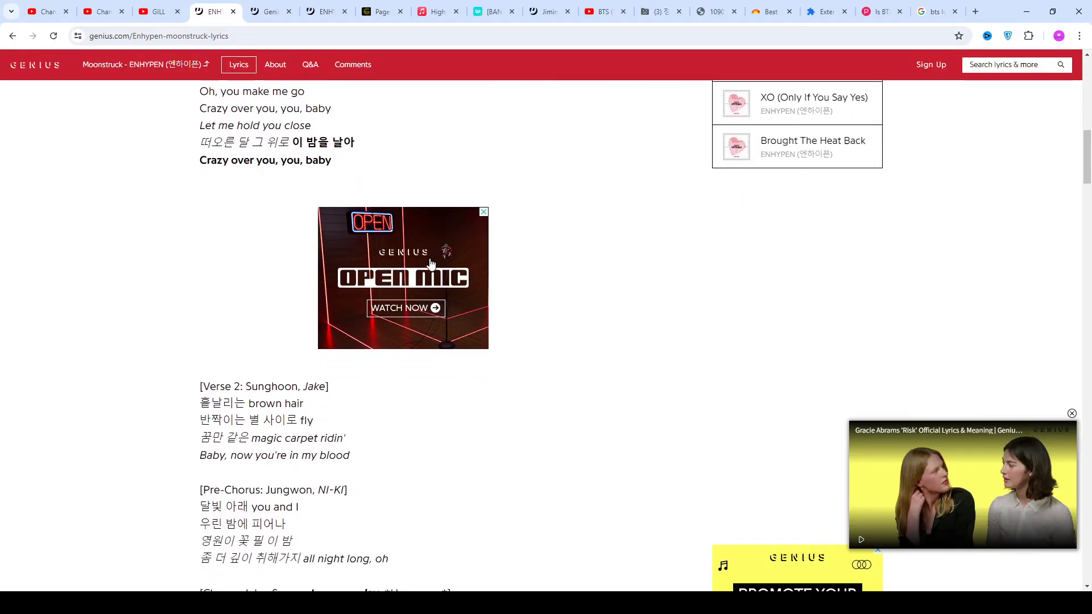
scroll(down, 3)
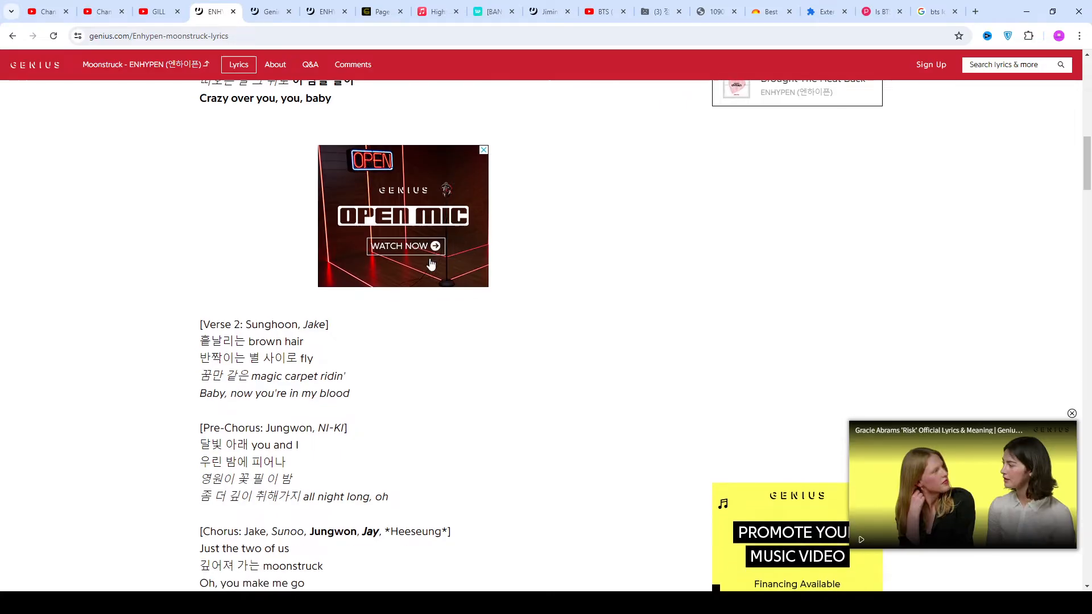
scroll(down, 3)
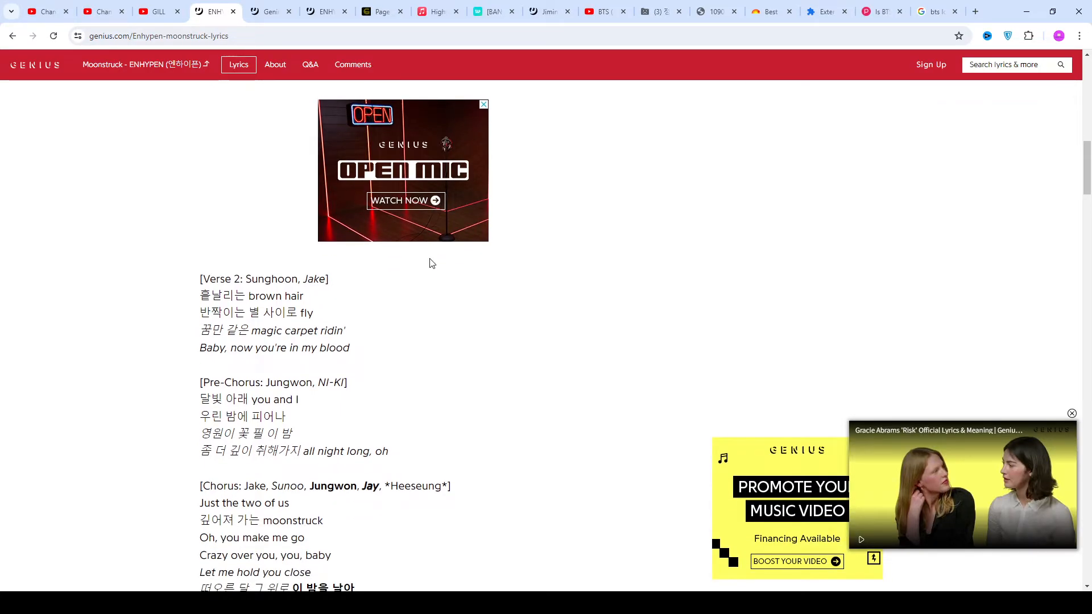
scroll(down, 3)
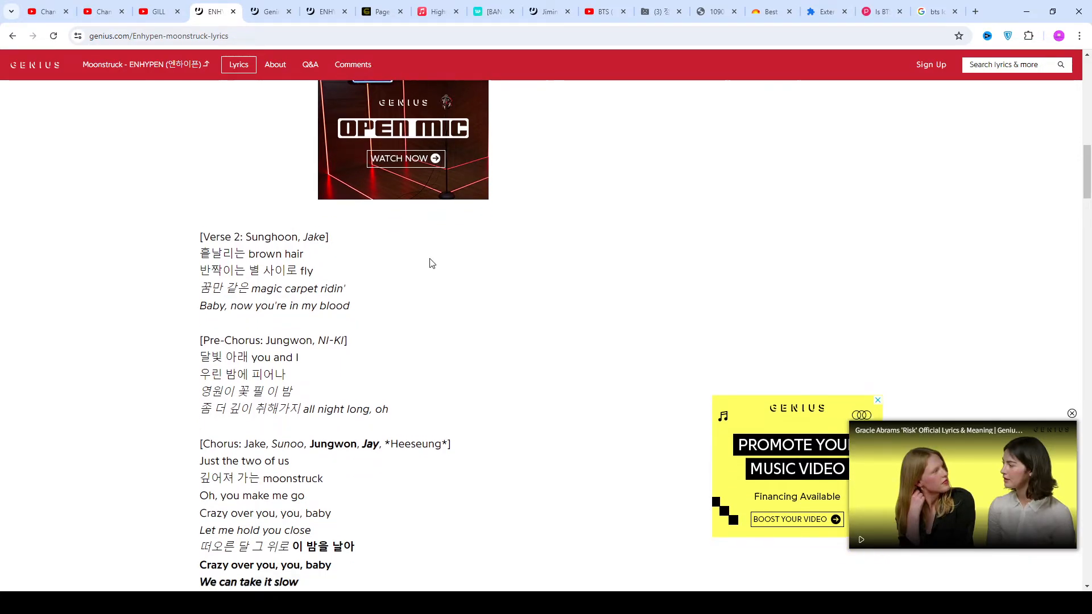
scroll(down, 3)
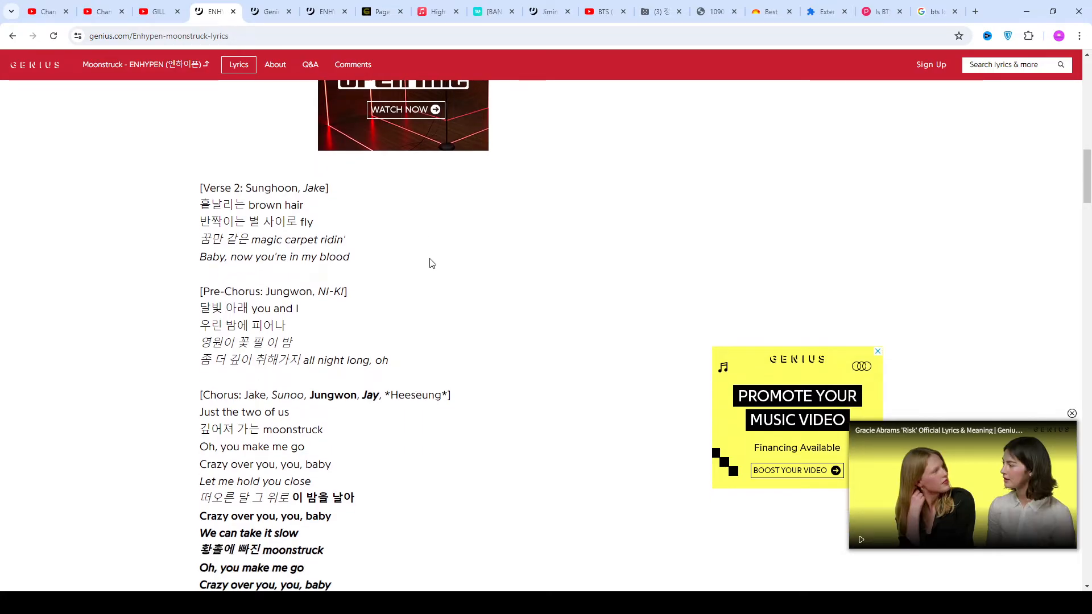
scroll(down, 3)
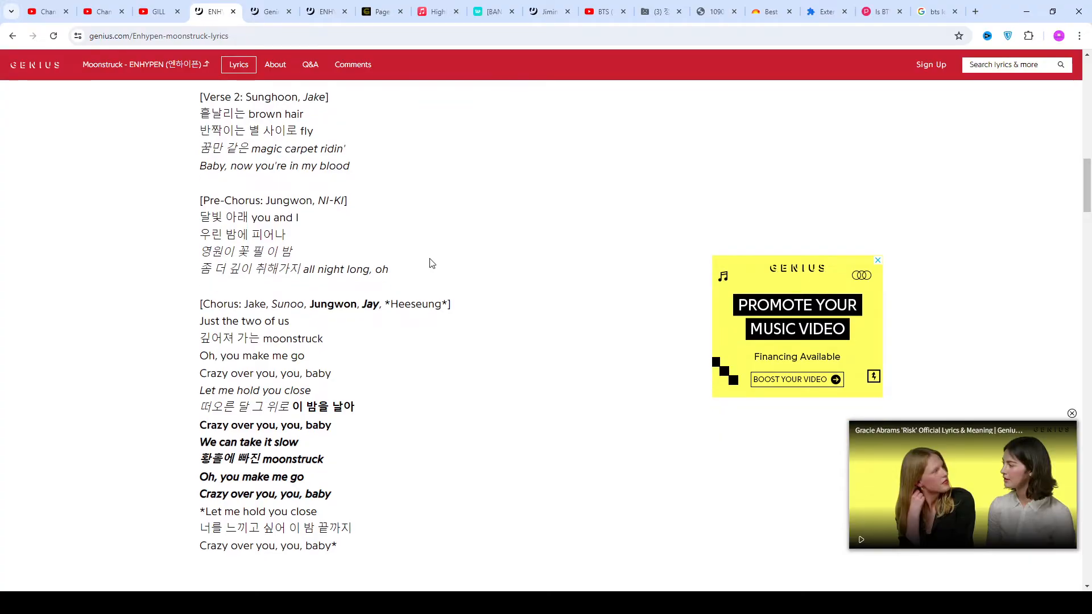
scroll(down, 3)
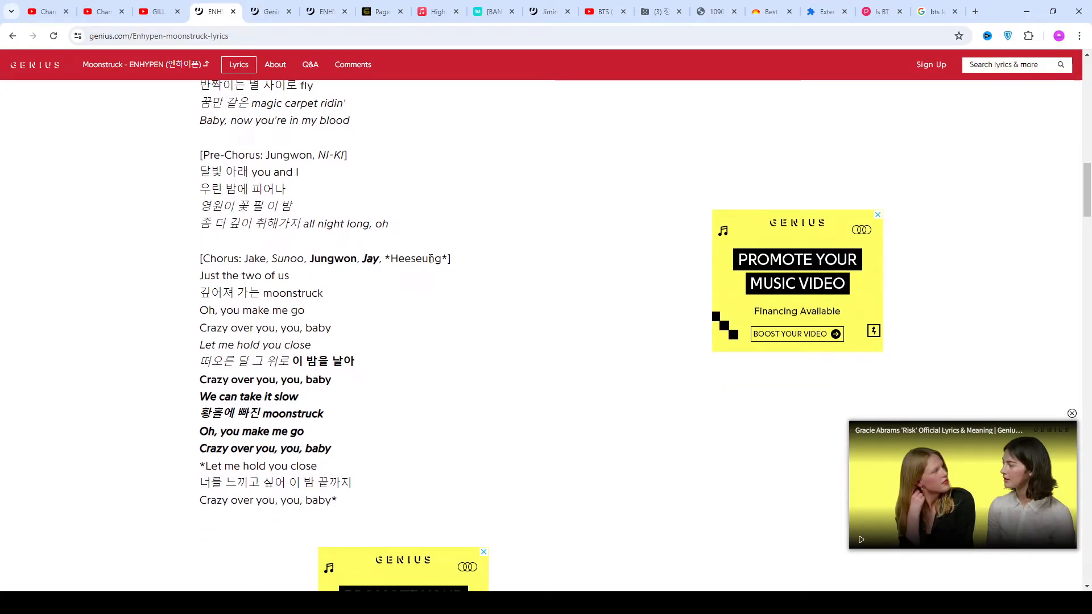
scroll(down, 3)
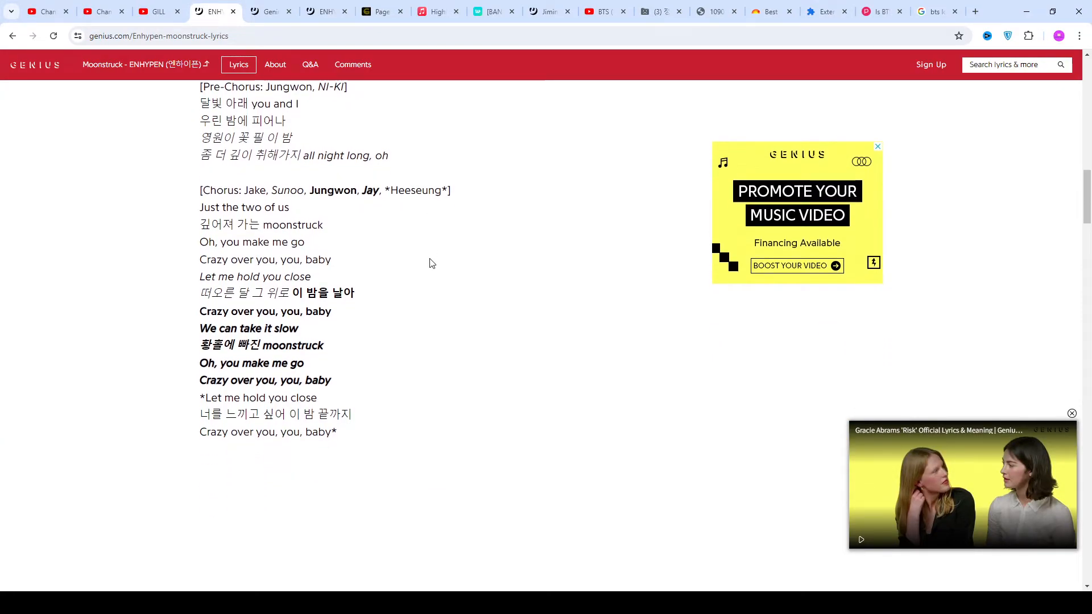
scroll(down, 3)
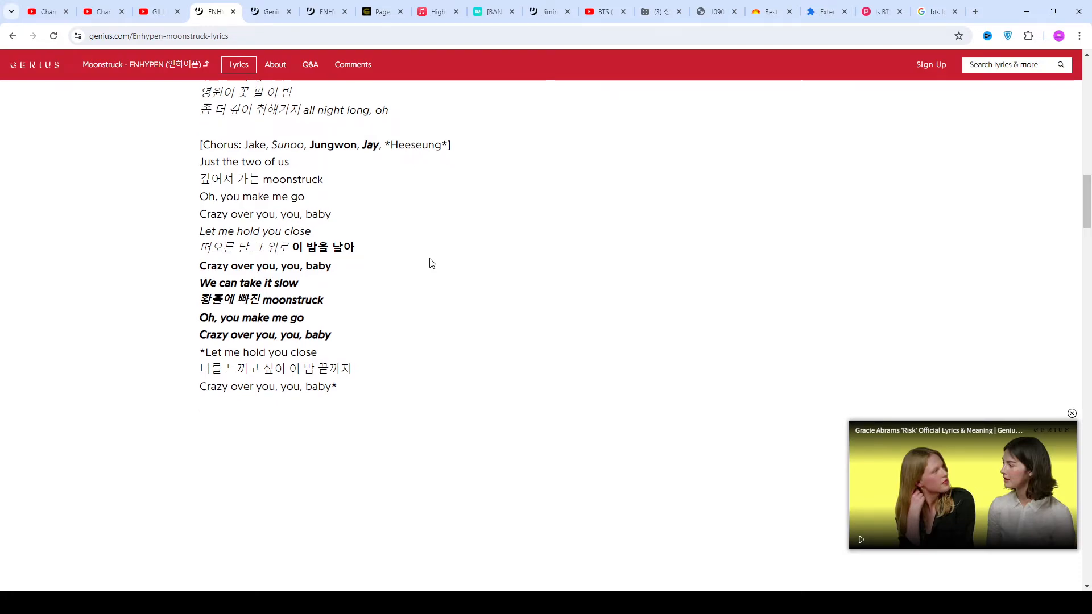
scroll(down, 3)
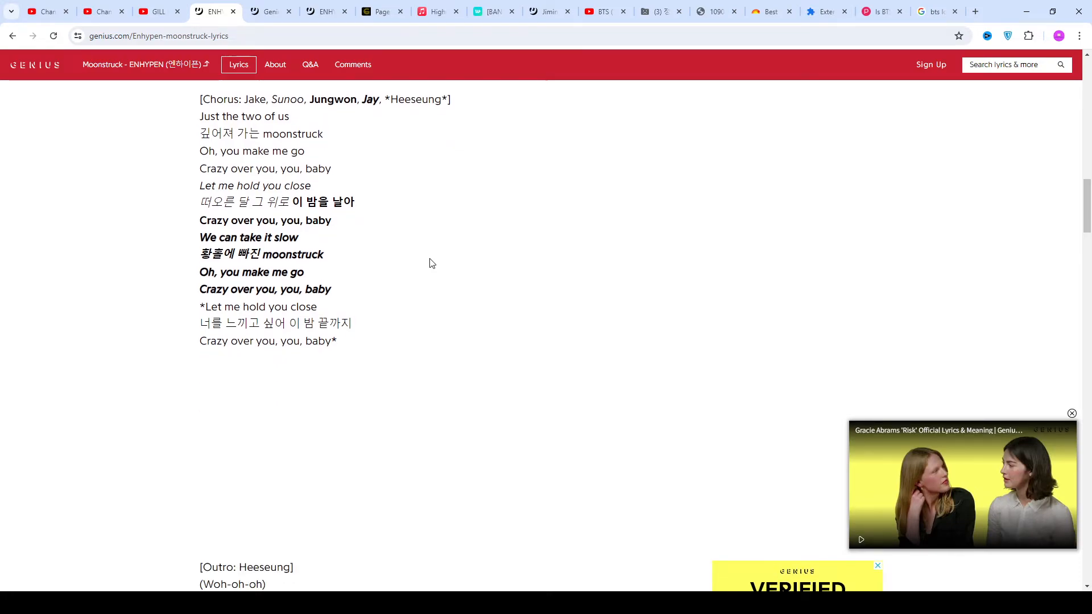
scroll(down, 3)
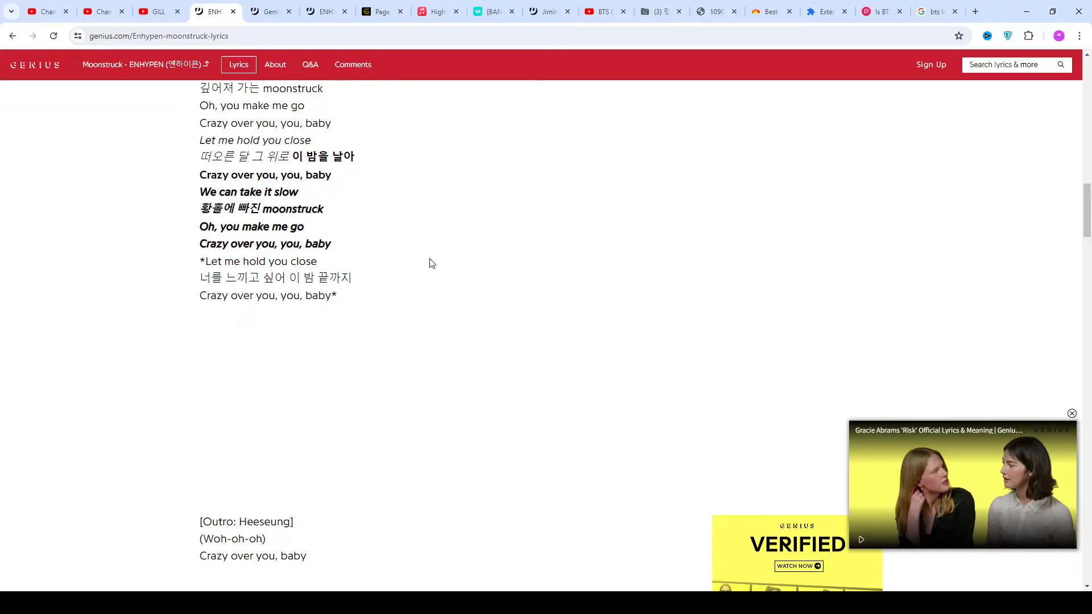
scroll(down, 3)
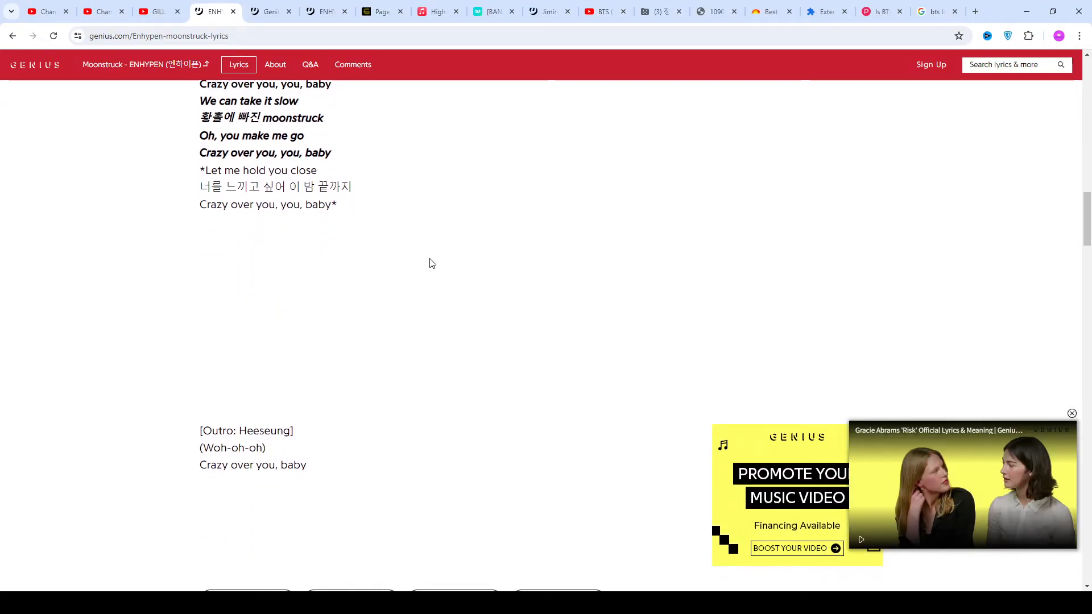
scroll(down, 3)
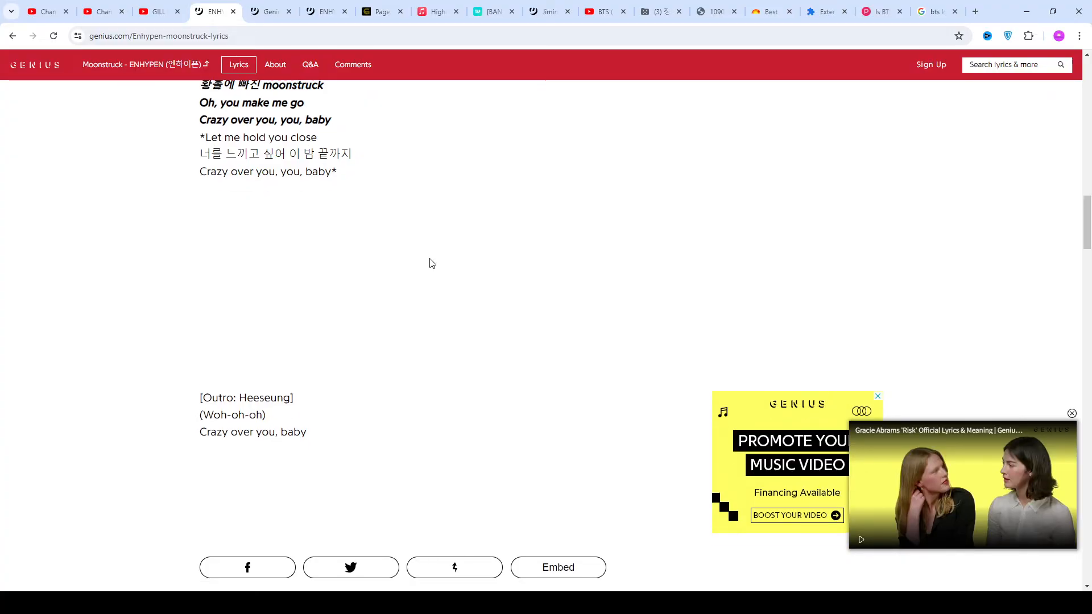
scroll(down, 3)
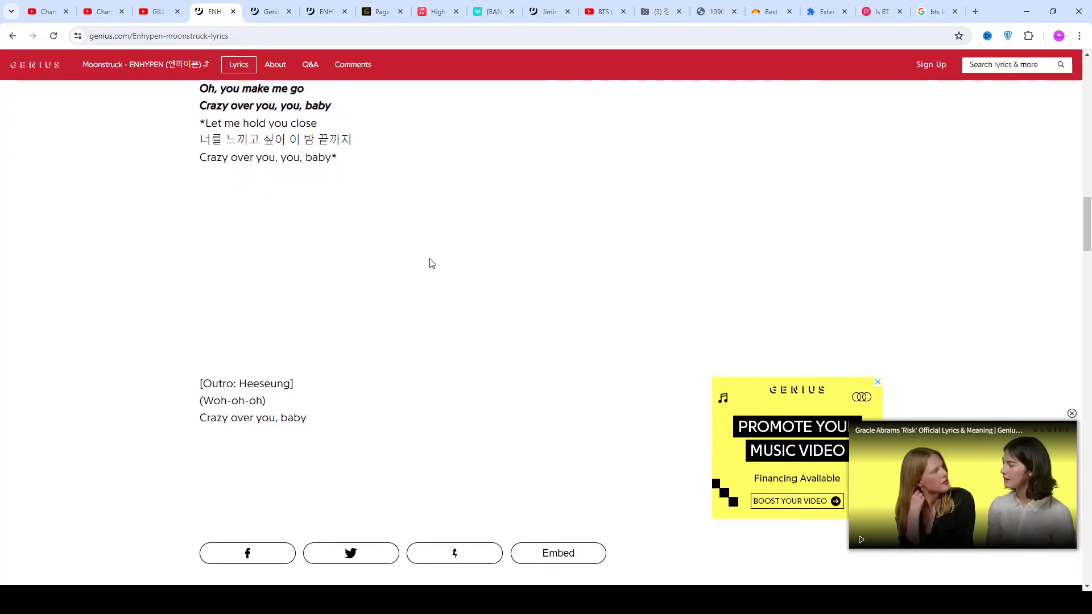
scroll(down, 3)
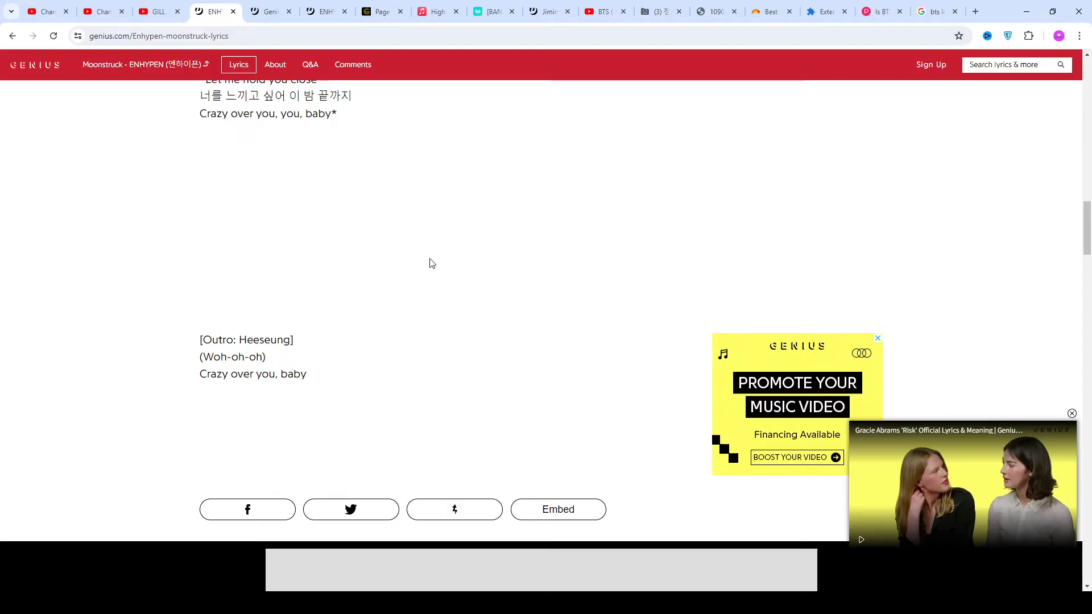
scroll(down, 3)
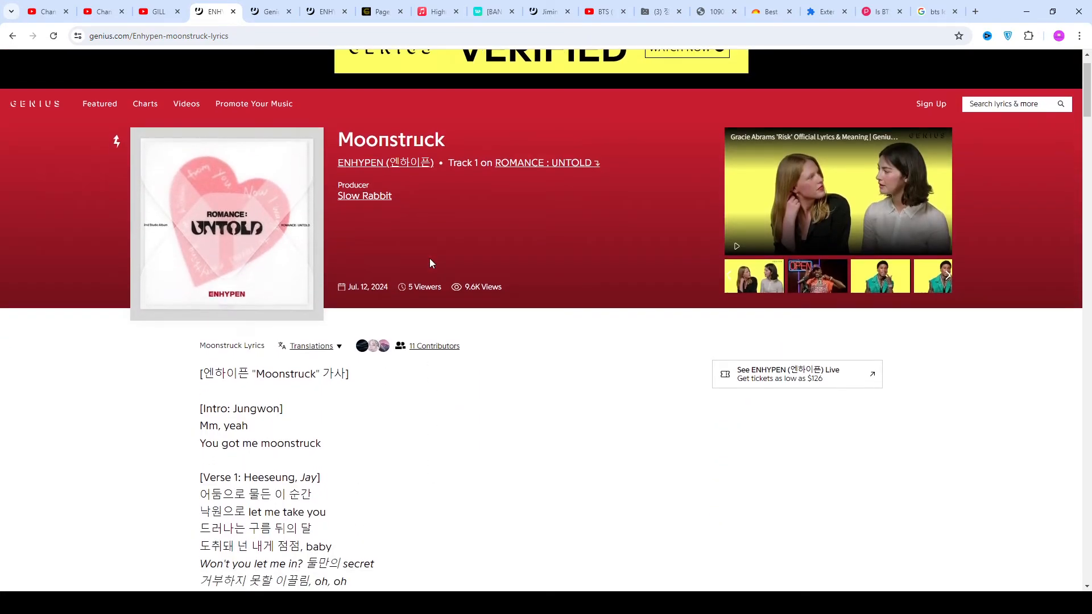
Reread Moonstruck from the song header through the Intro, Verse 1, Pre-Chorus and first Chorus
scroll(down, 3)
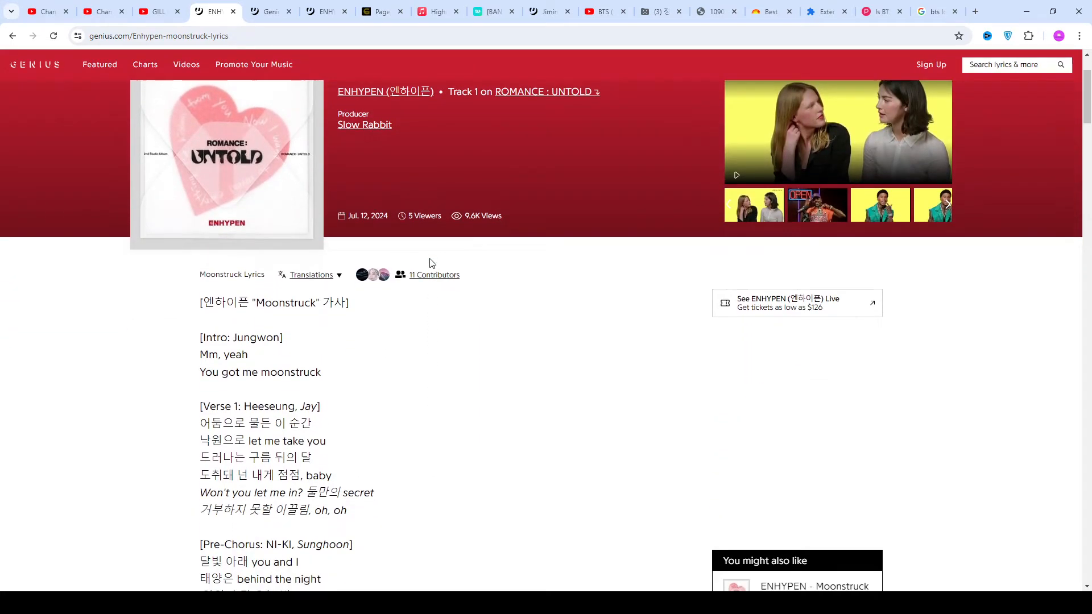
scroll(down, 3)
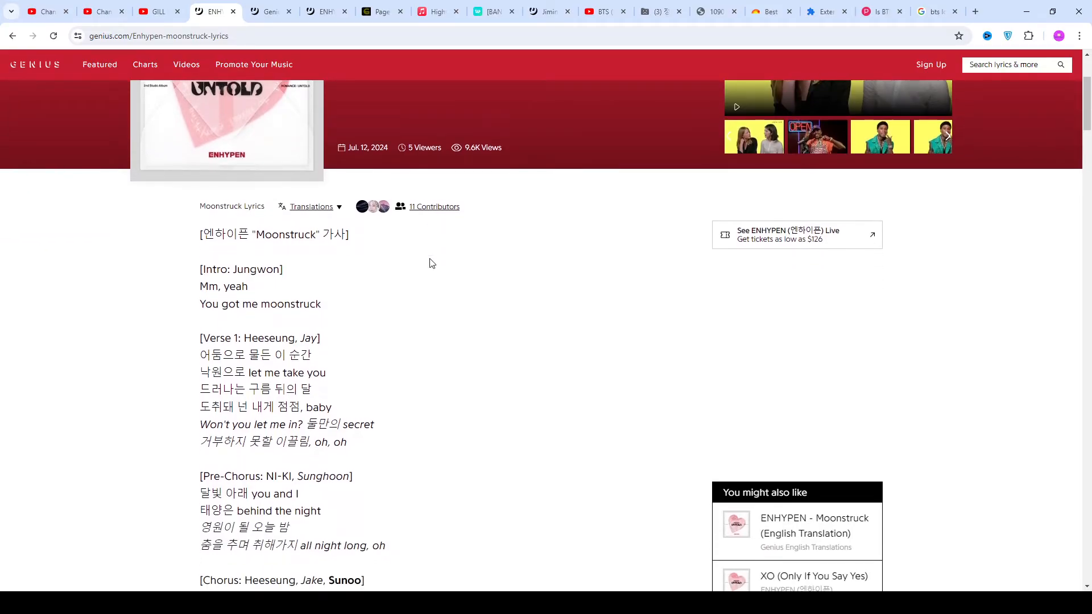
scroll(down, 3)
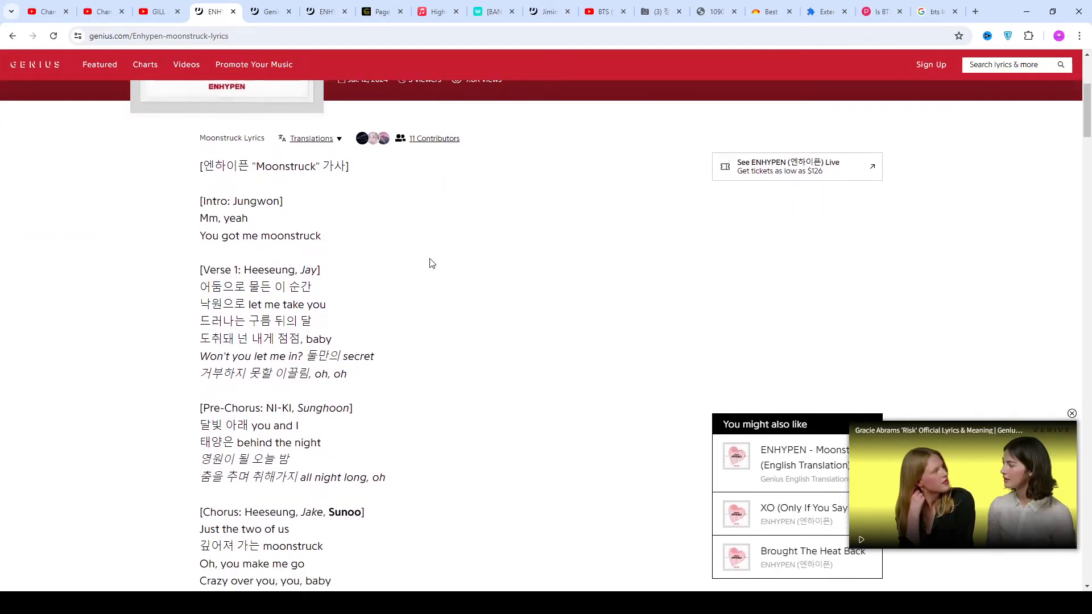
scroll(down, 3)
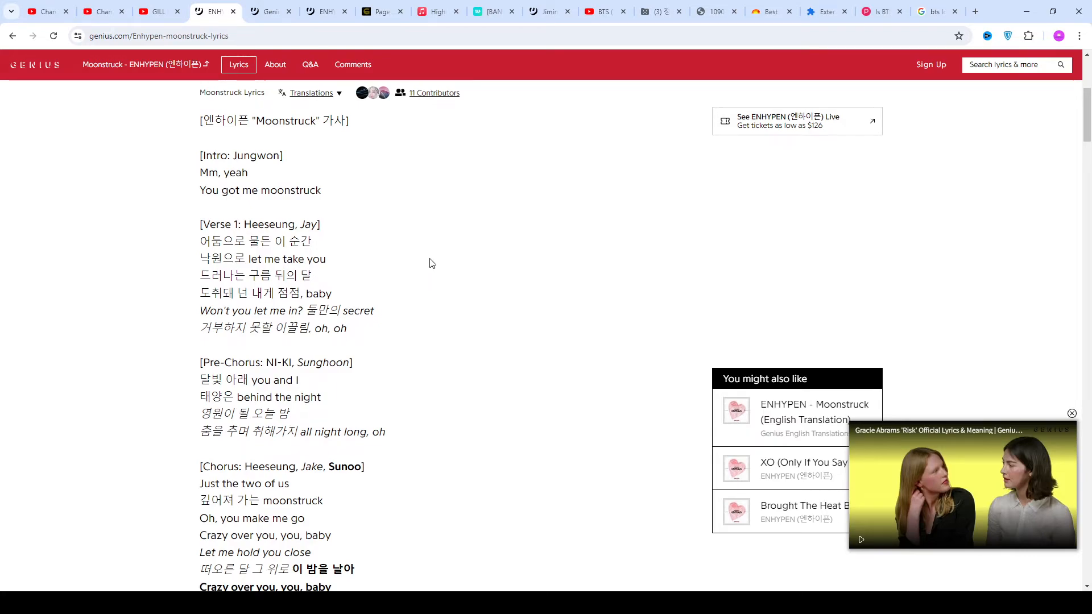
scroll(down, 3)
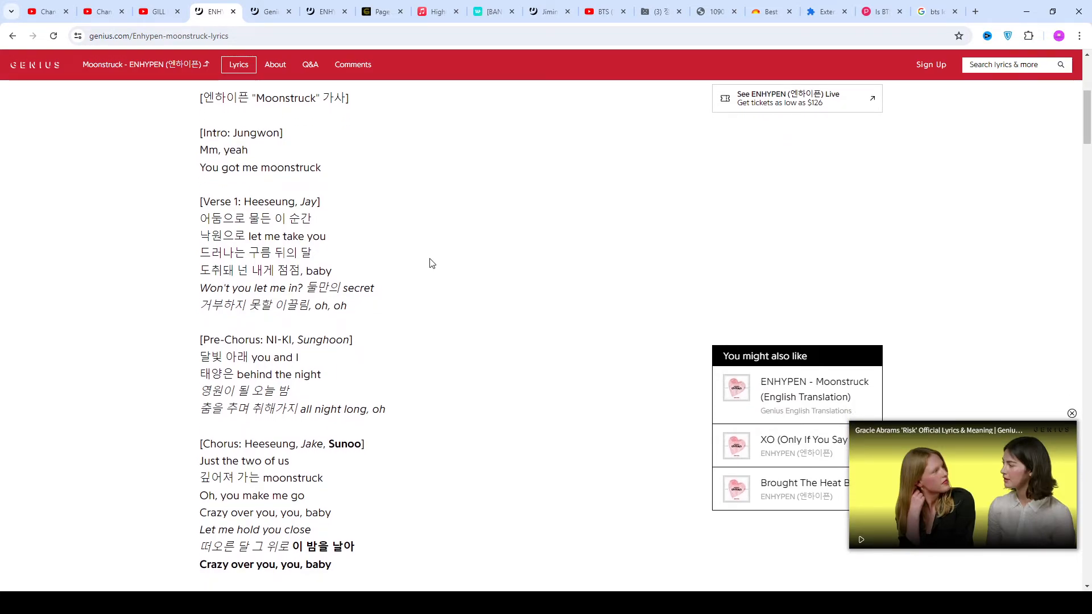
scroll(down, 3)
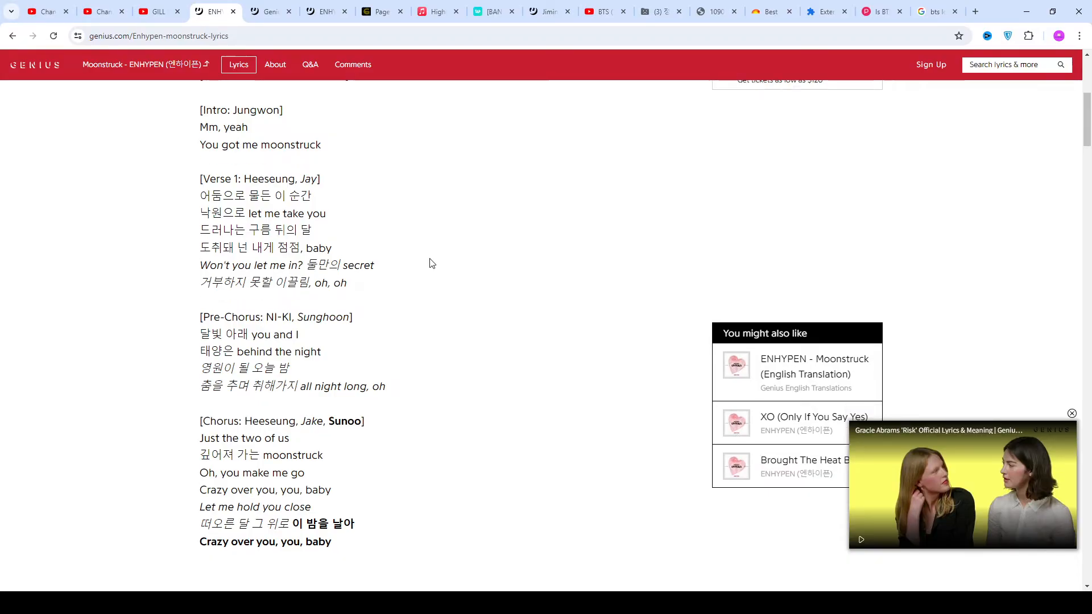
scroll(down, 3)
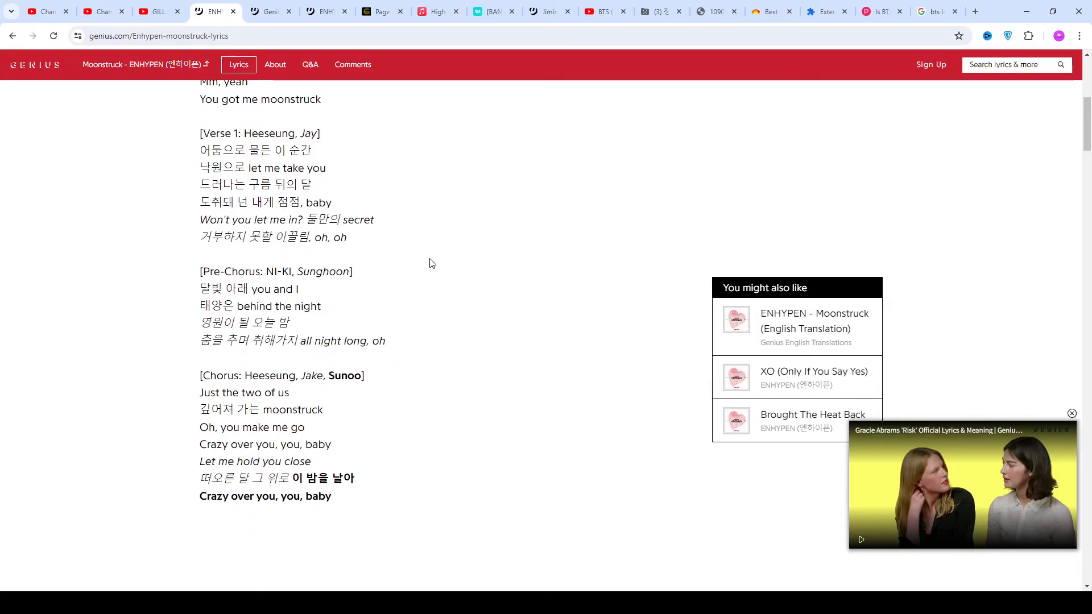
scroll(down, 3)
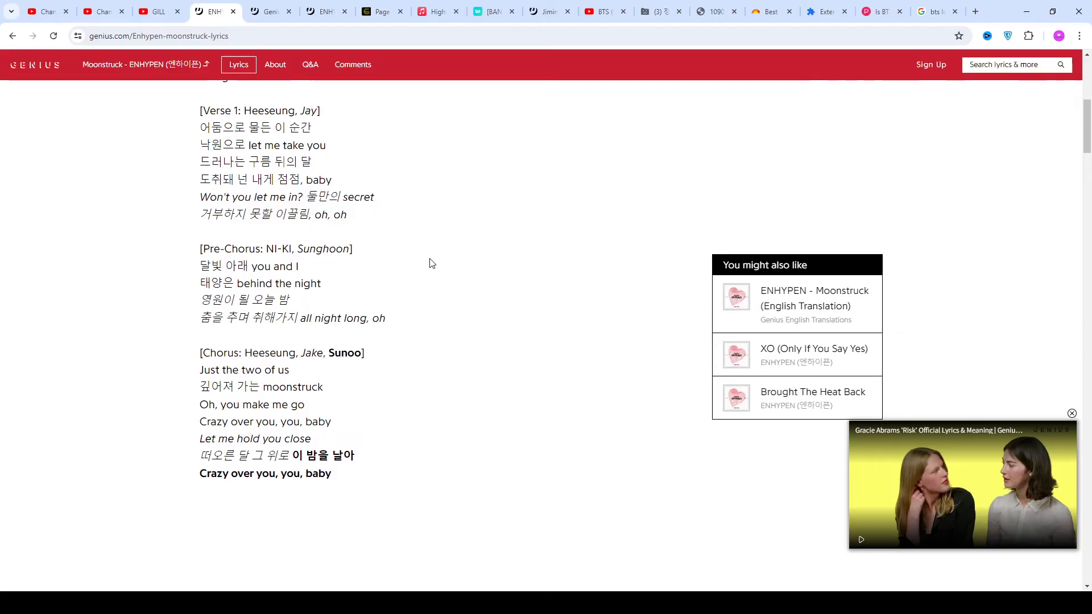
scroll(down, 3)
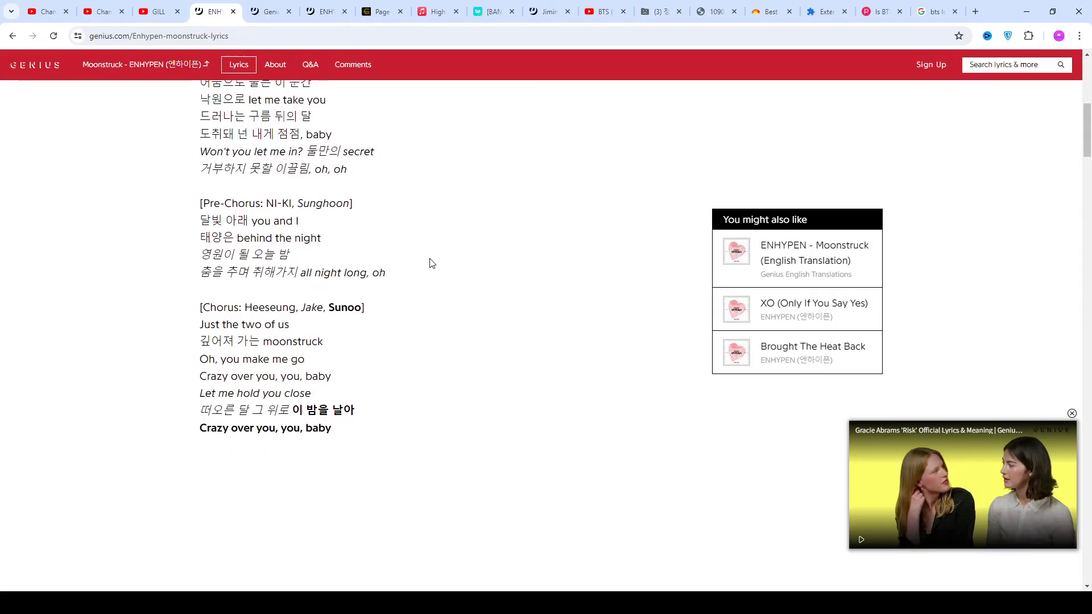
scroll(down, 3)
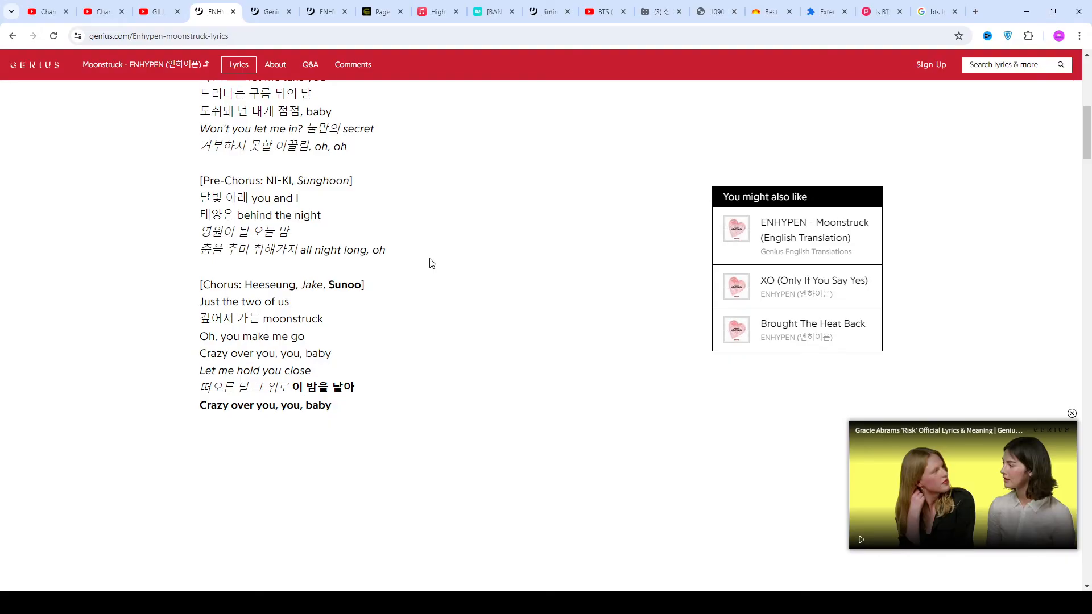
scroll(down, 3)
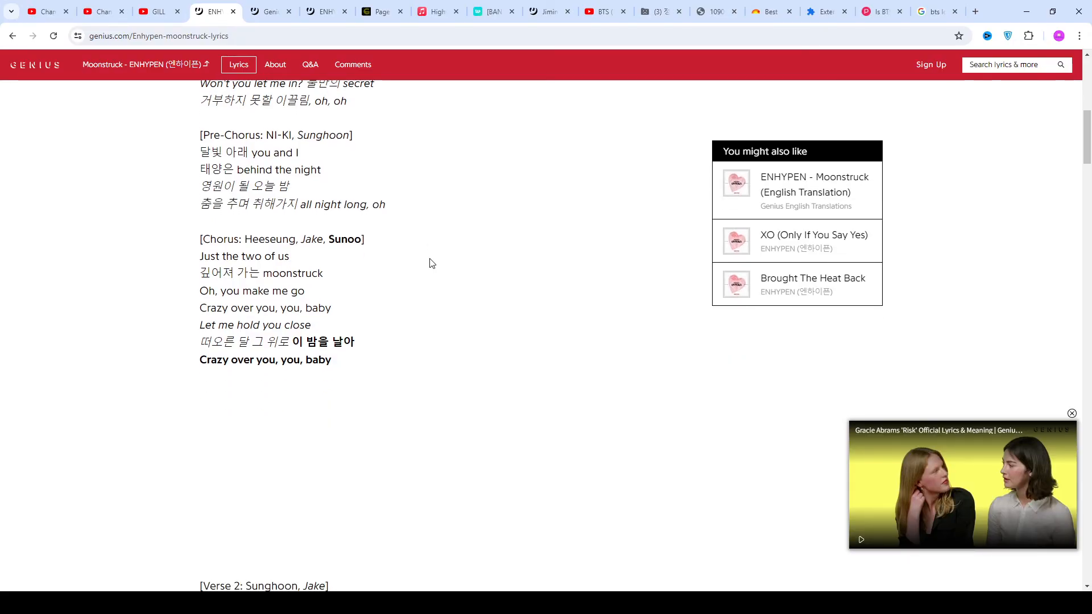
Read Verse 2 and its Pre-Chorus down to the second Chorus ending 'Crazy over you, you, baby.'
scroll(down, 3)
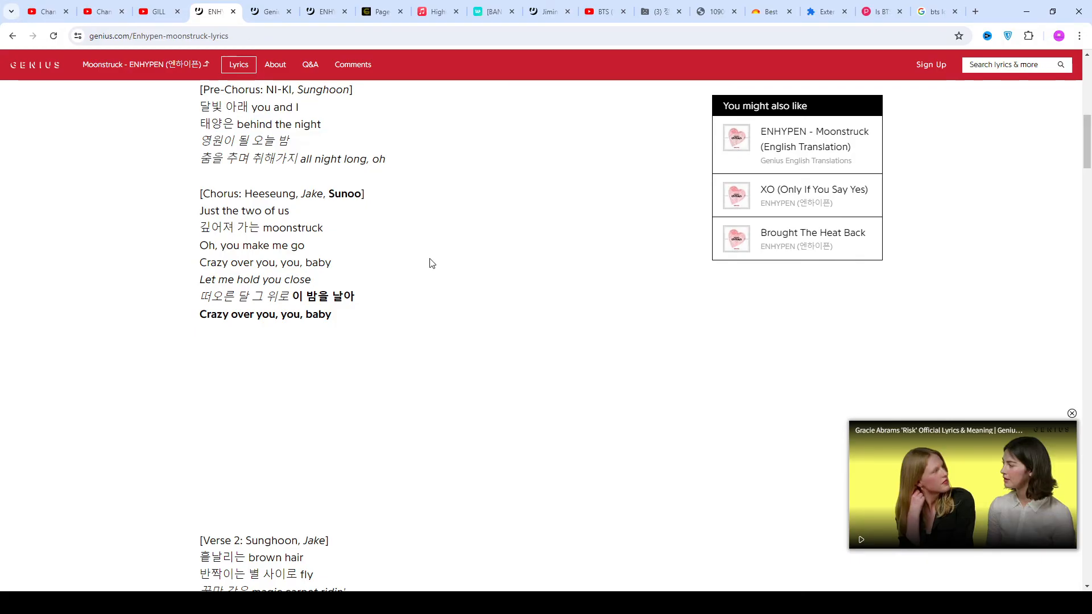
scroll(down, 3)
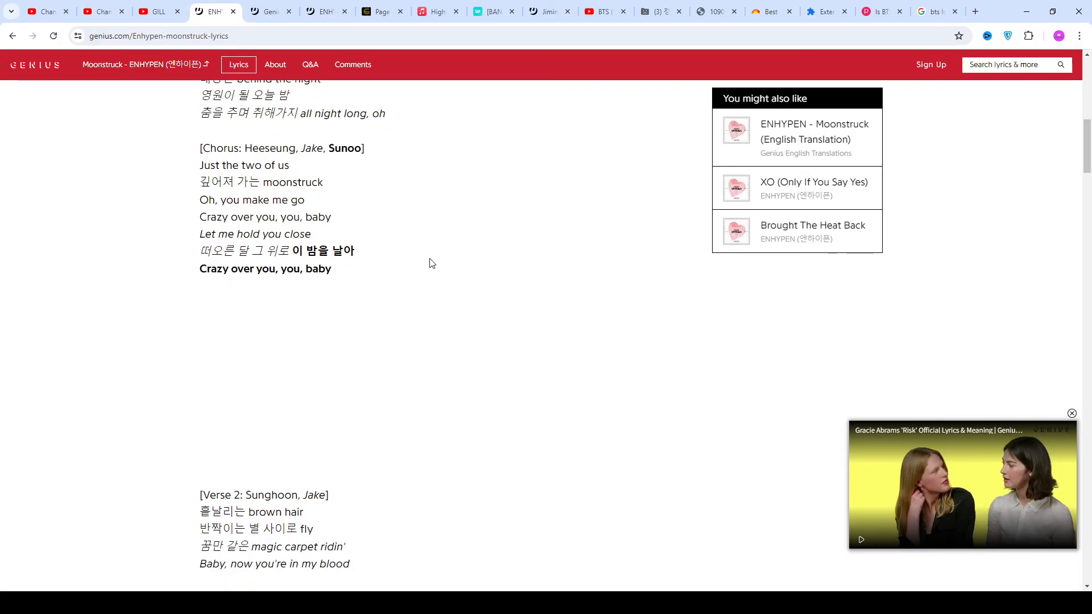
scroll(down, 3)
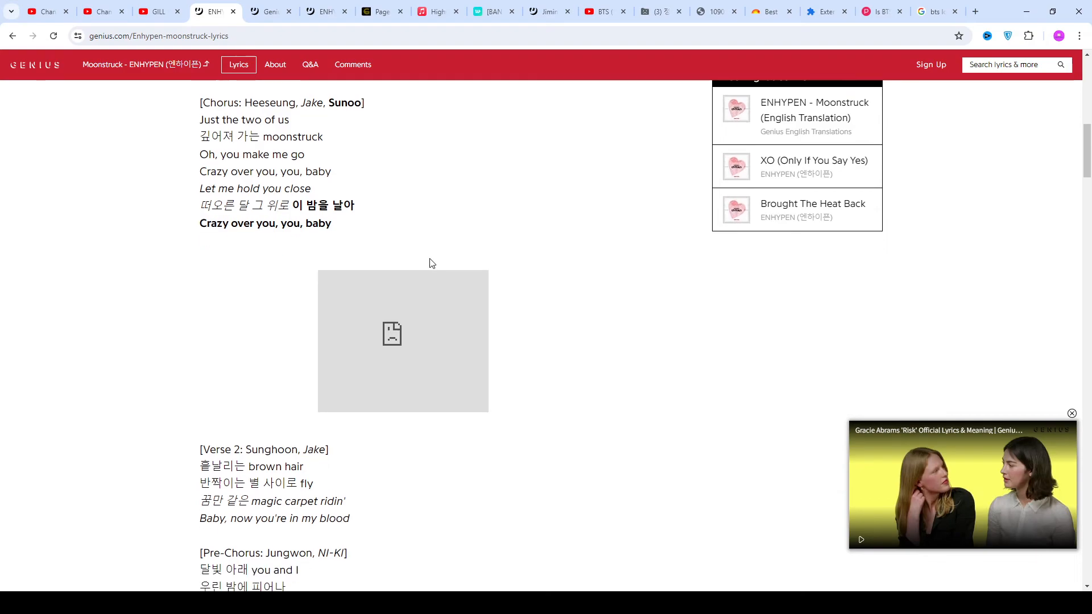
scroll(down, 3)
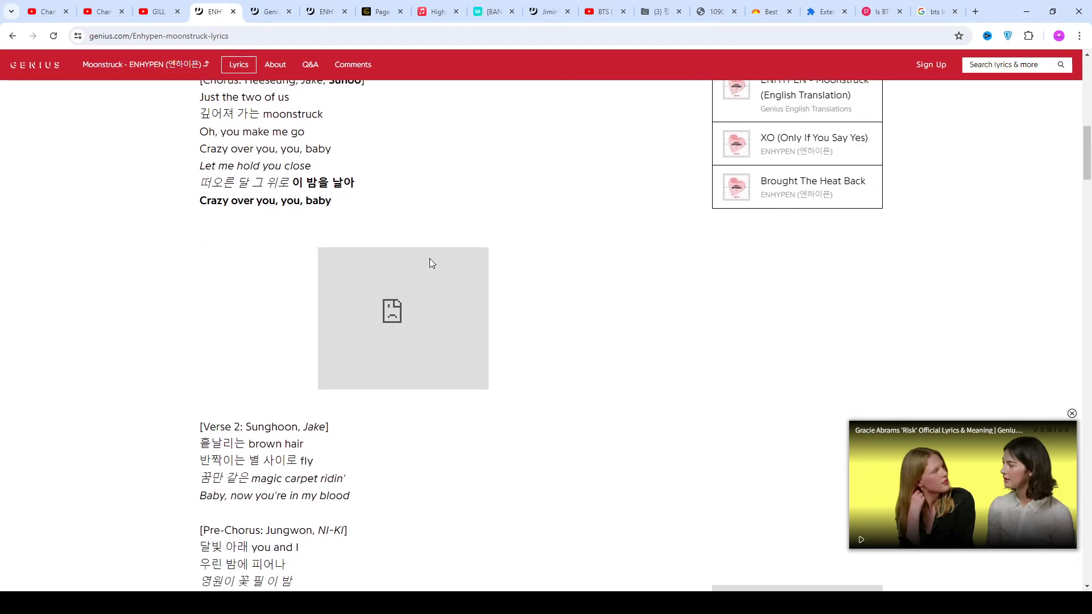
scroll(down, 3)
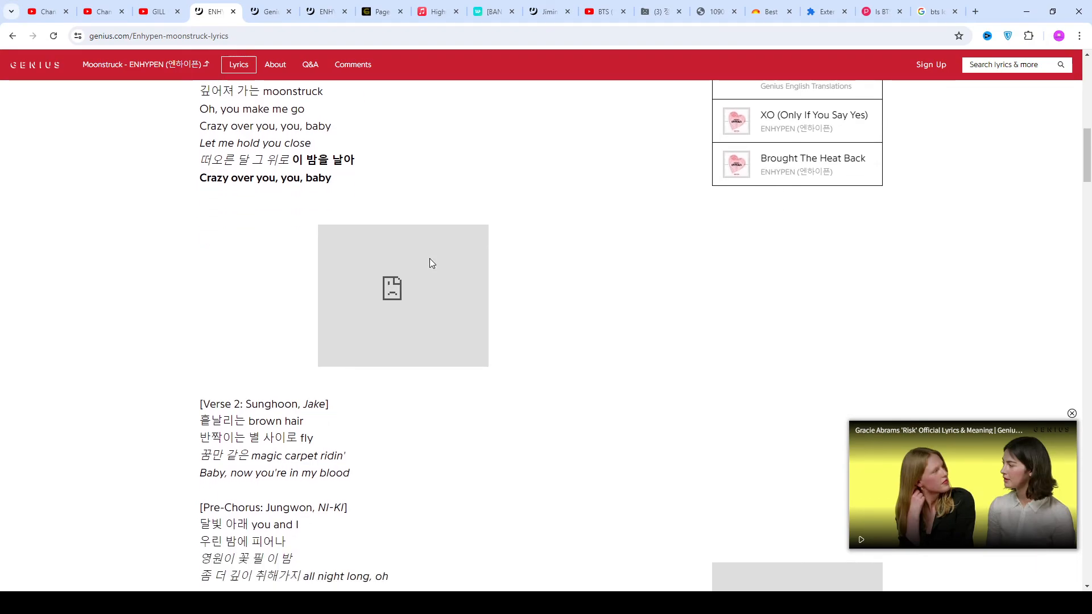
scroll(down, 3)
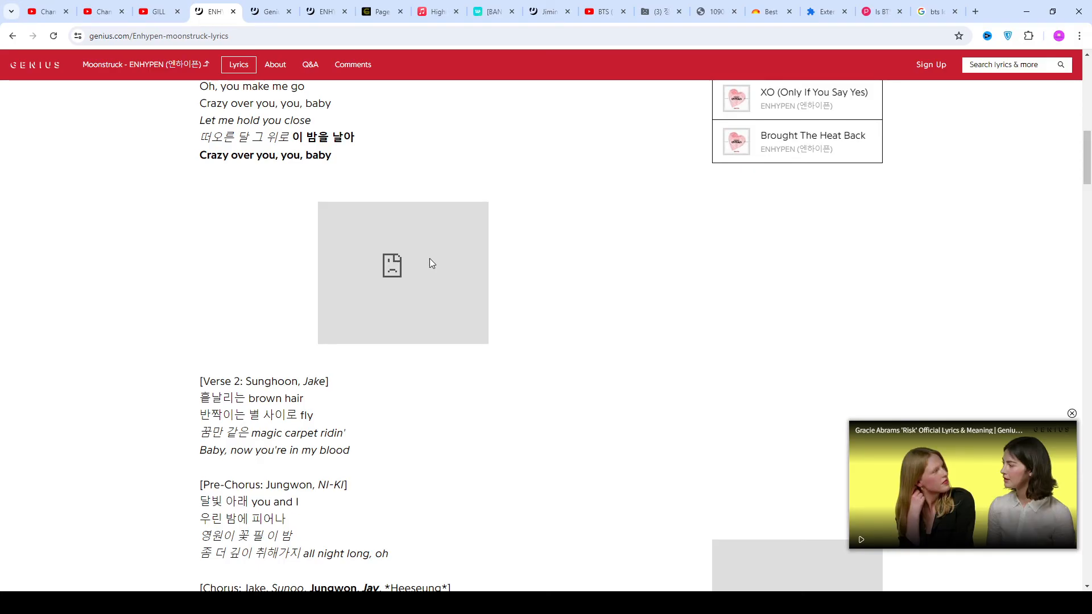
scroll(down, 3)
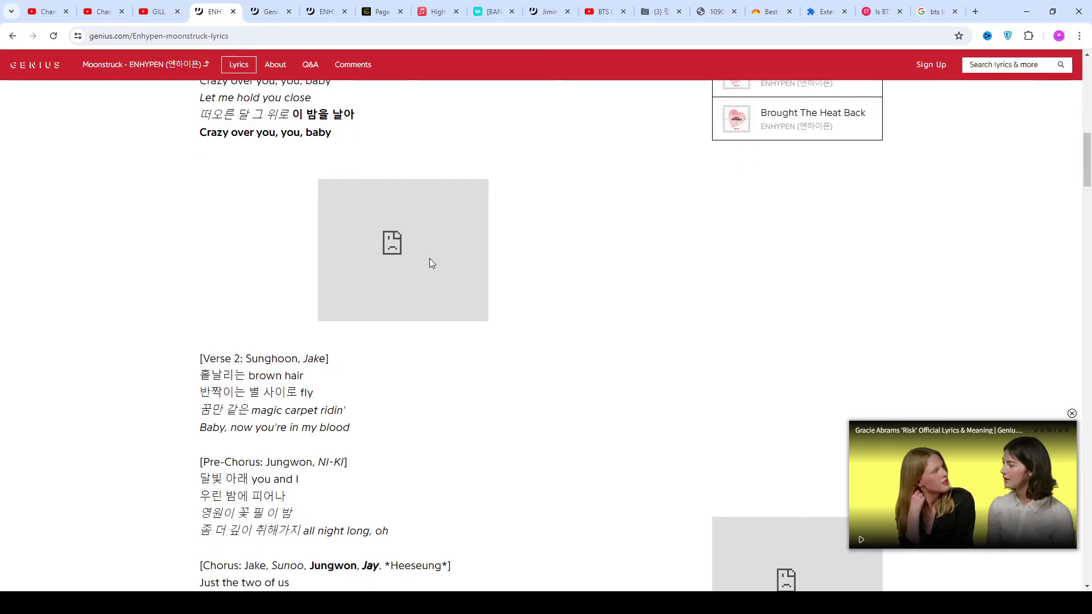
scroll(down, 3)
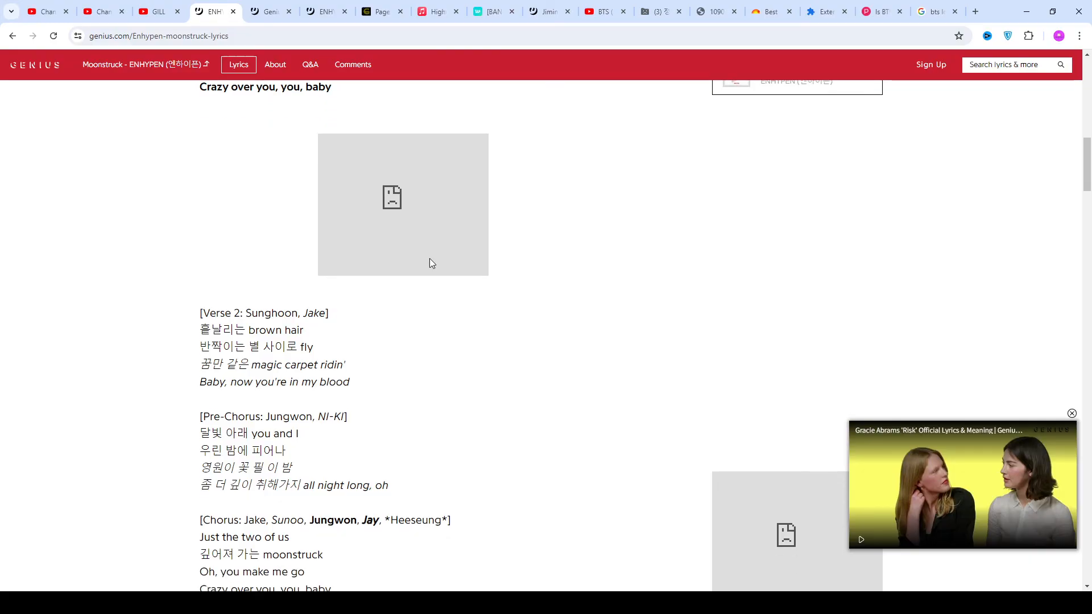
scroll(down, 3)
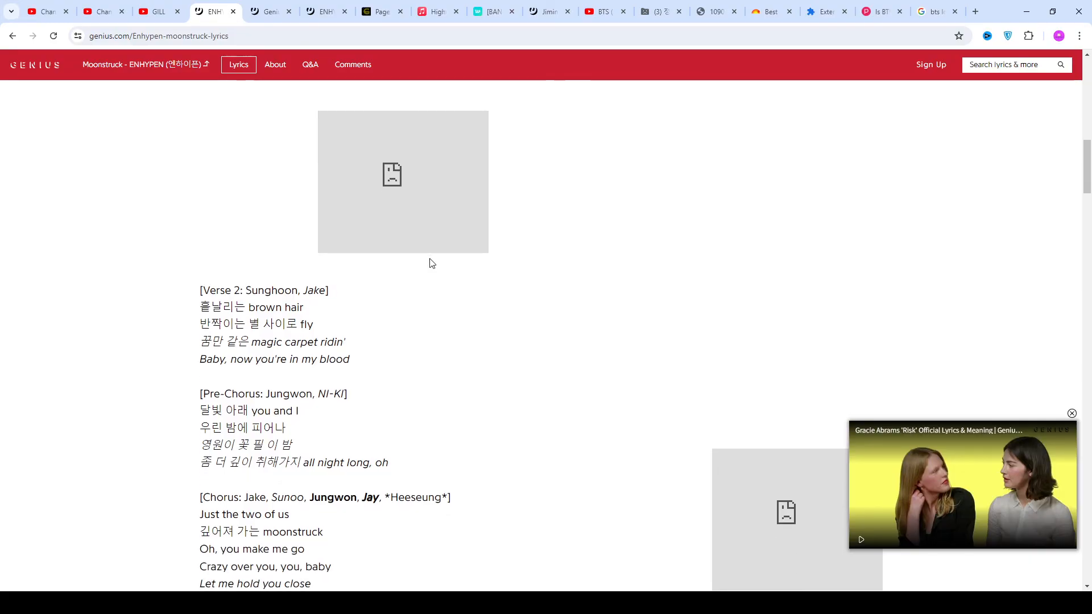
scroll(down, 3)
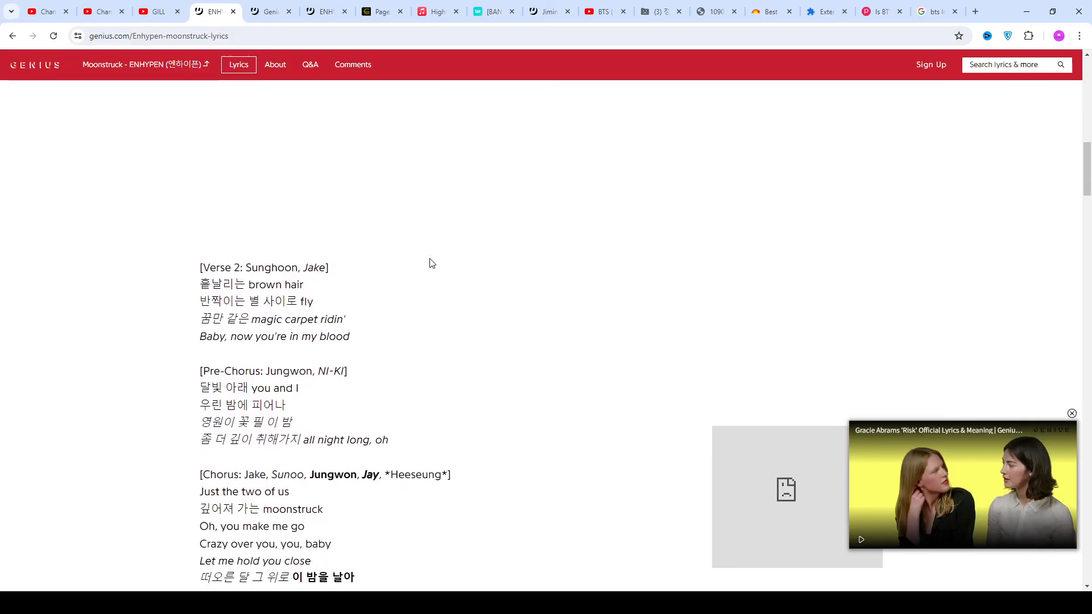
scroll(down, 3)
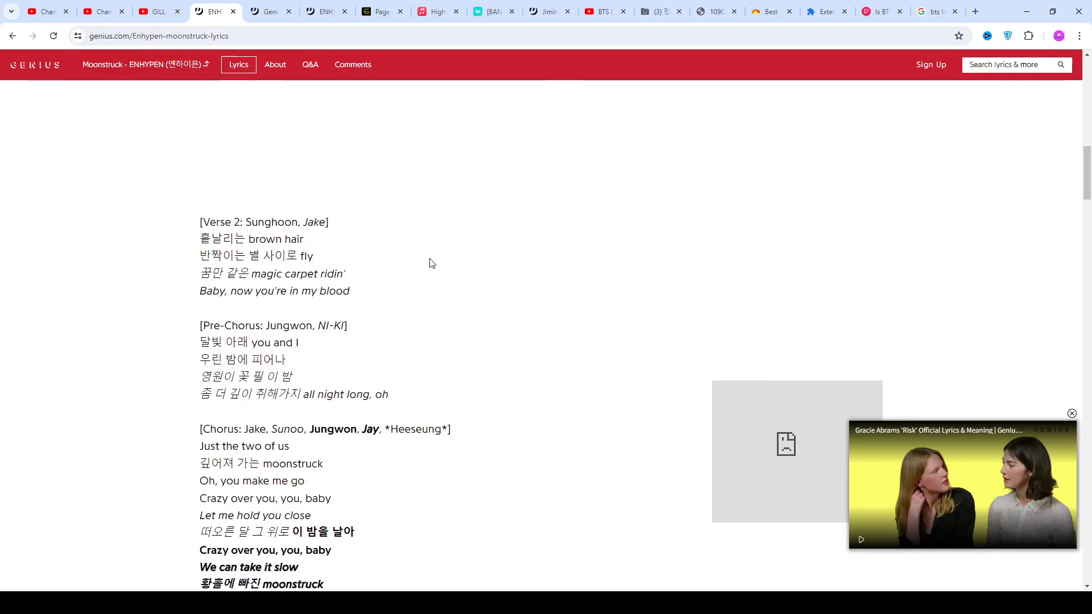
scroll(down, 3)
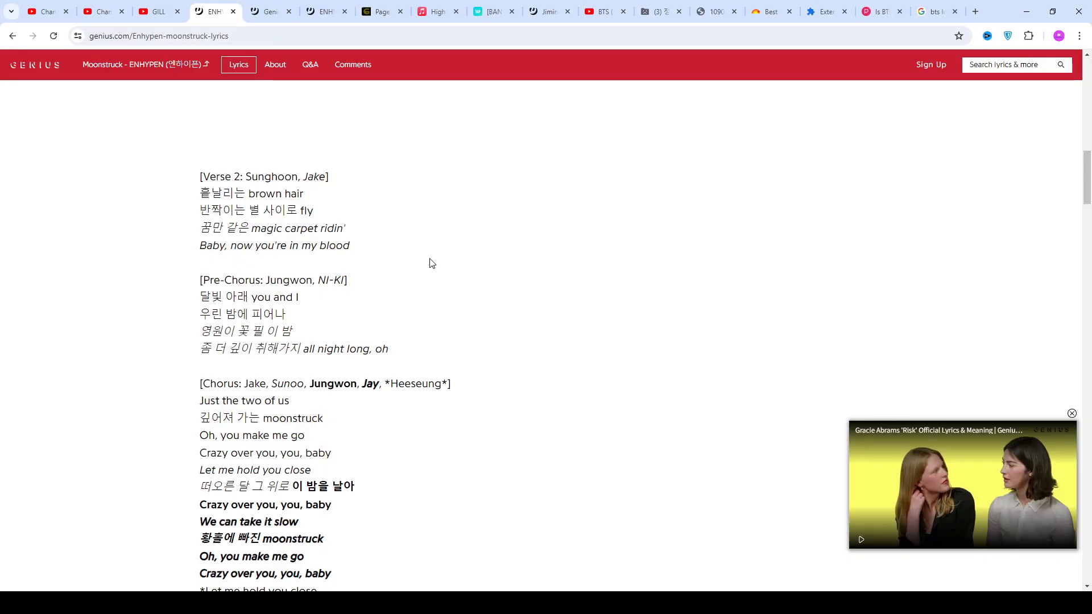
scroll(down, 3)
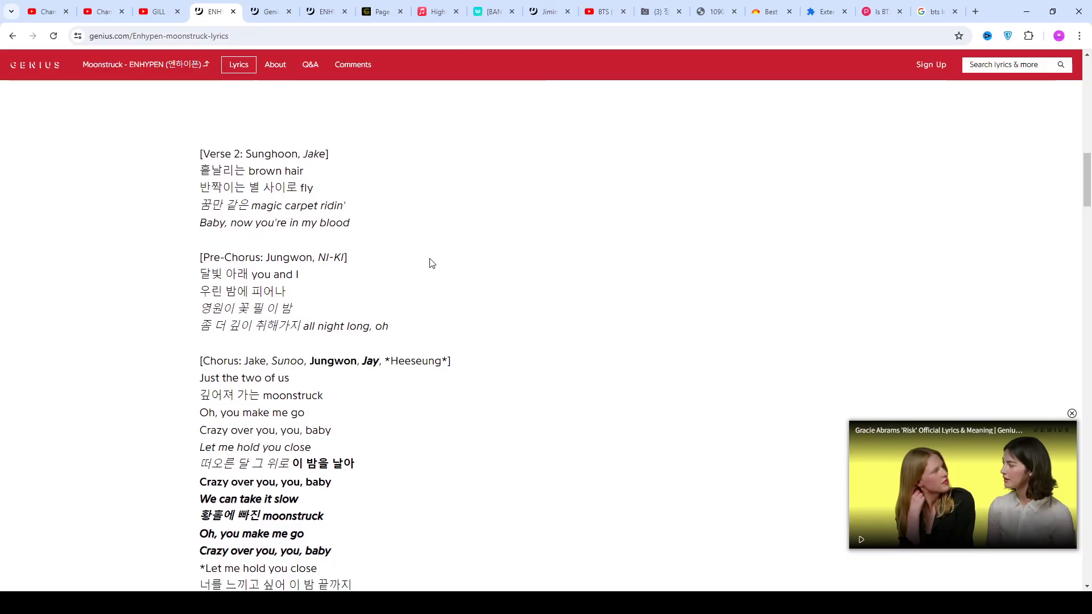
scroll(down, 3)
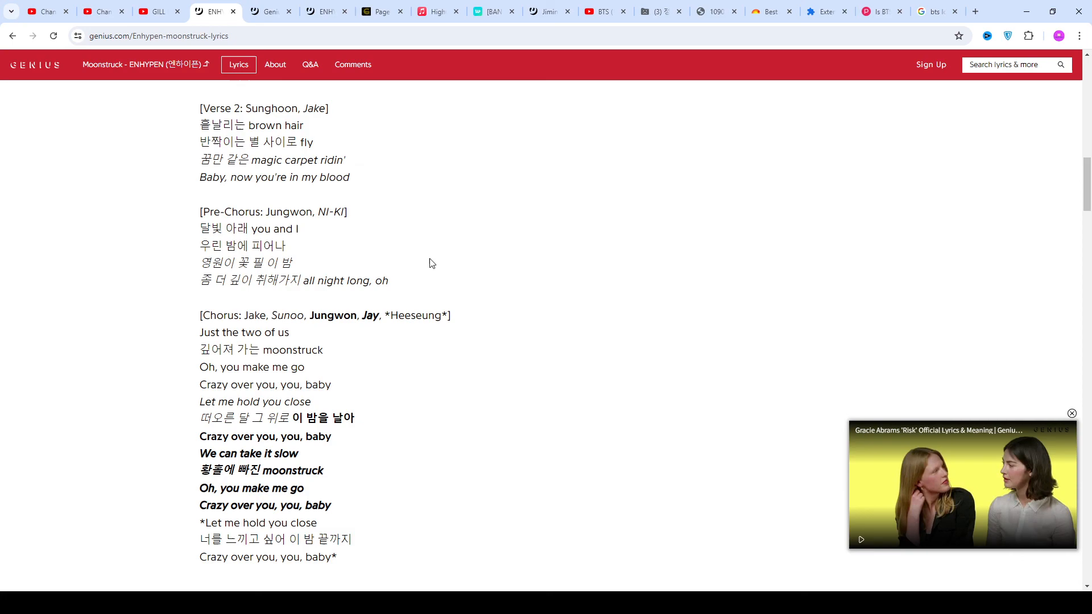